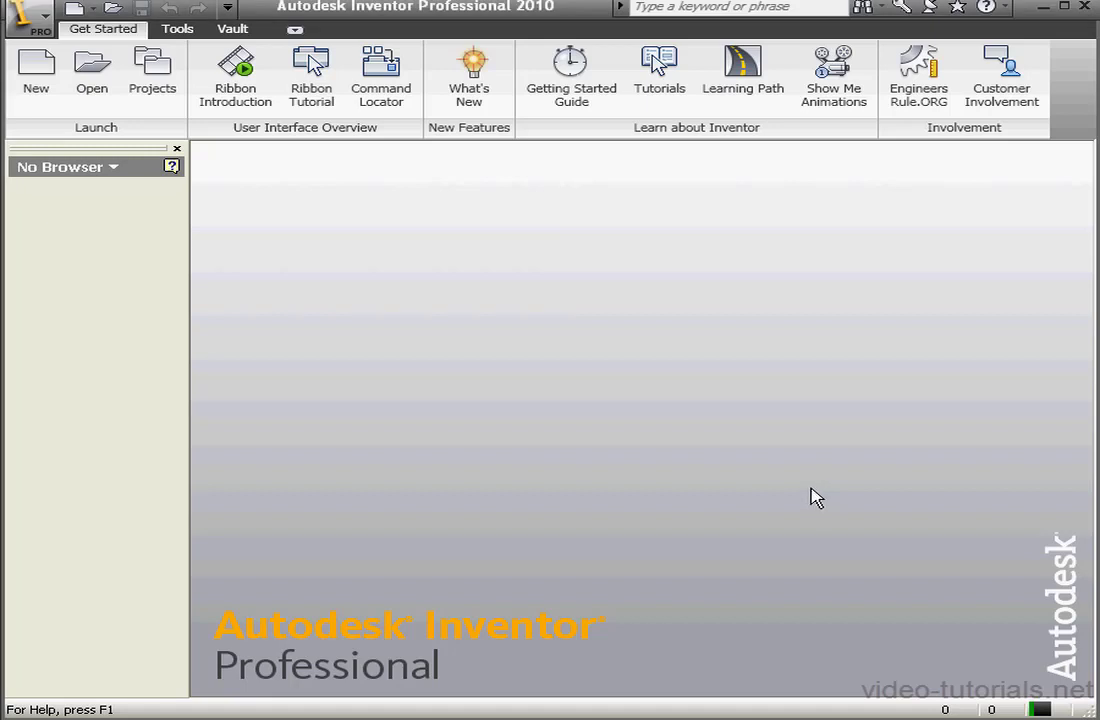
{"action": "mouse_move", "coordinate": [92, 78]}
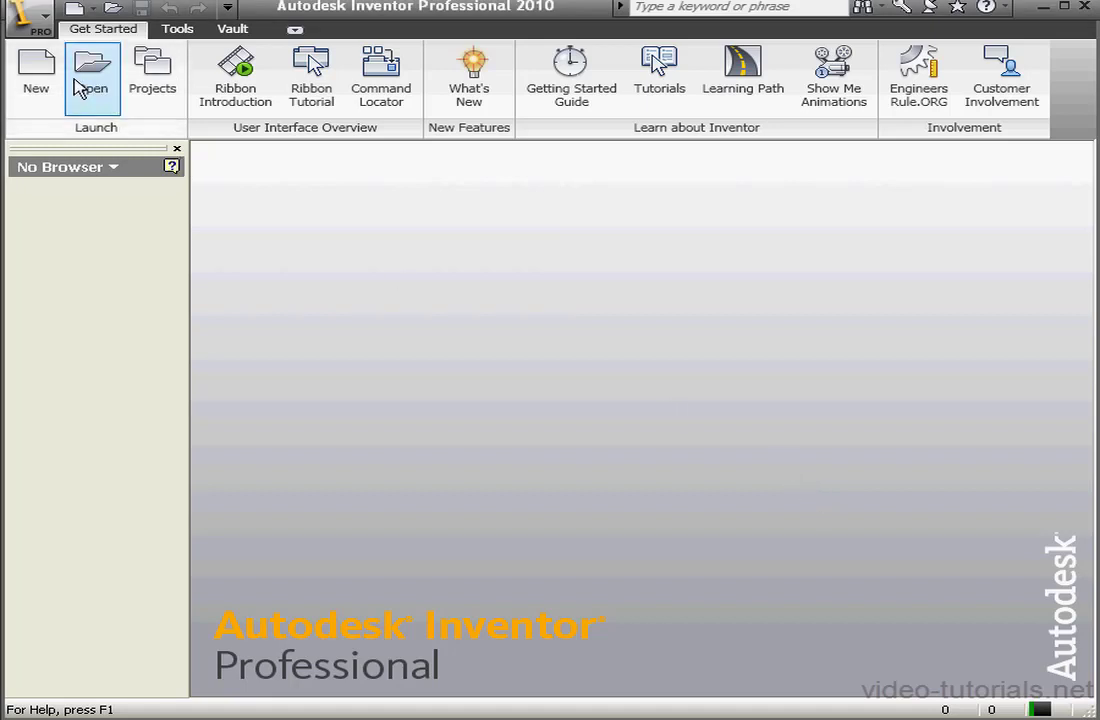
{"action": "mouse_move", "coordinate": [436, 308]}
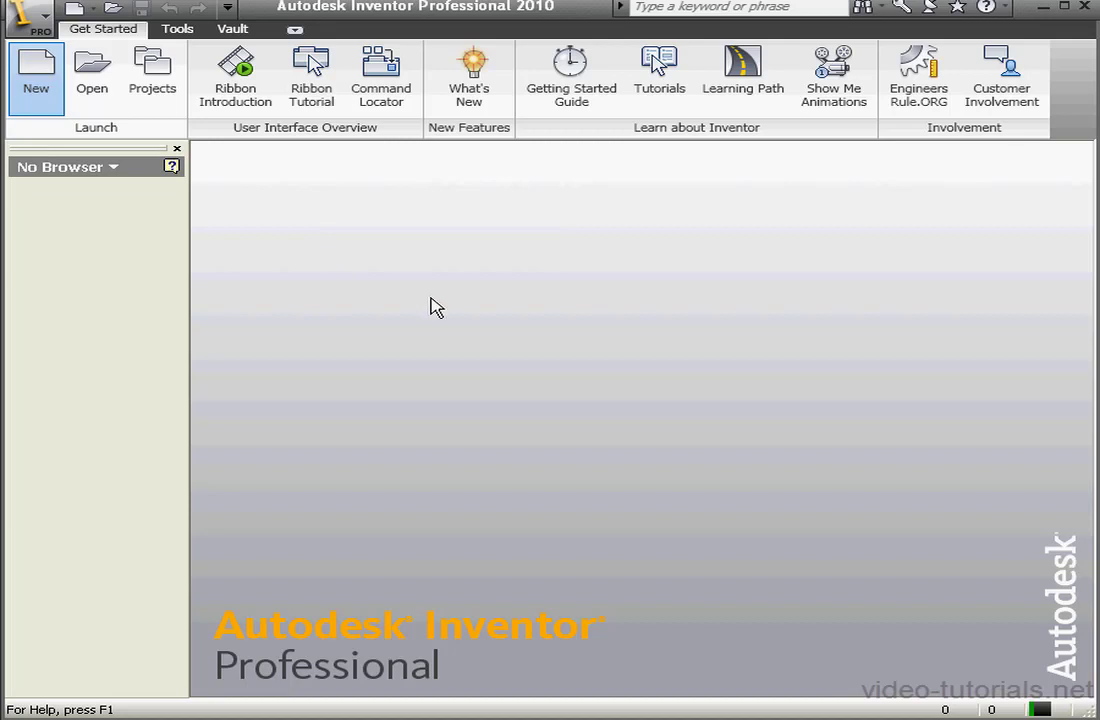
Start a new file and highlight the metric Sheet Metal (mm).ipt template.
{"action": "left_click", "coordinate": [34, 78]}
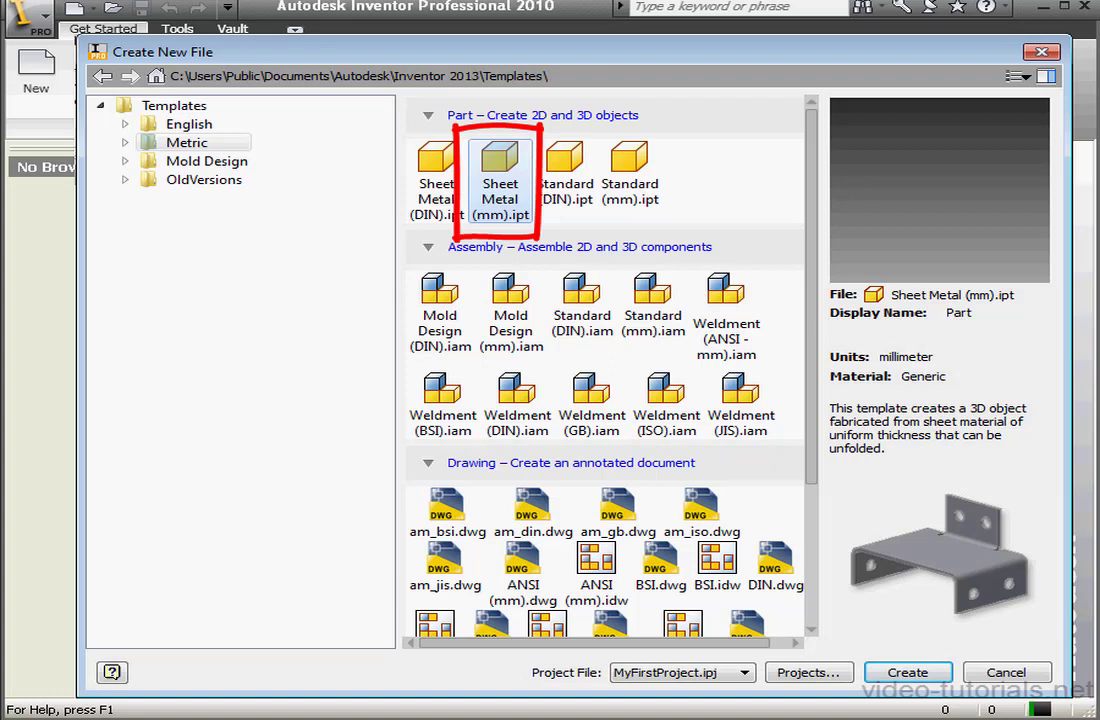
Create the part and sketch a rectangle dimensioned 40 mm tall by 50 mm wide.
{"action": "left_click", "coordinate": [906, 672]}
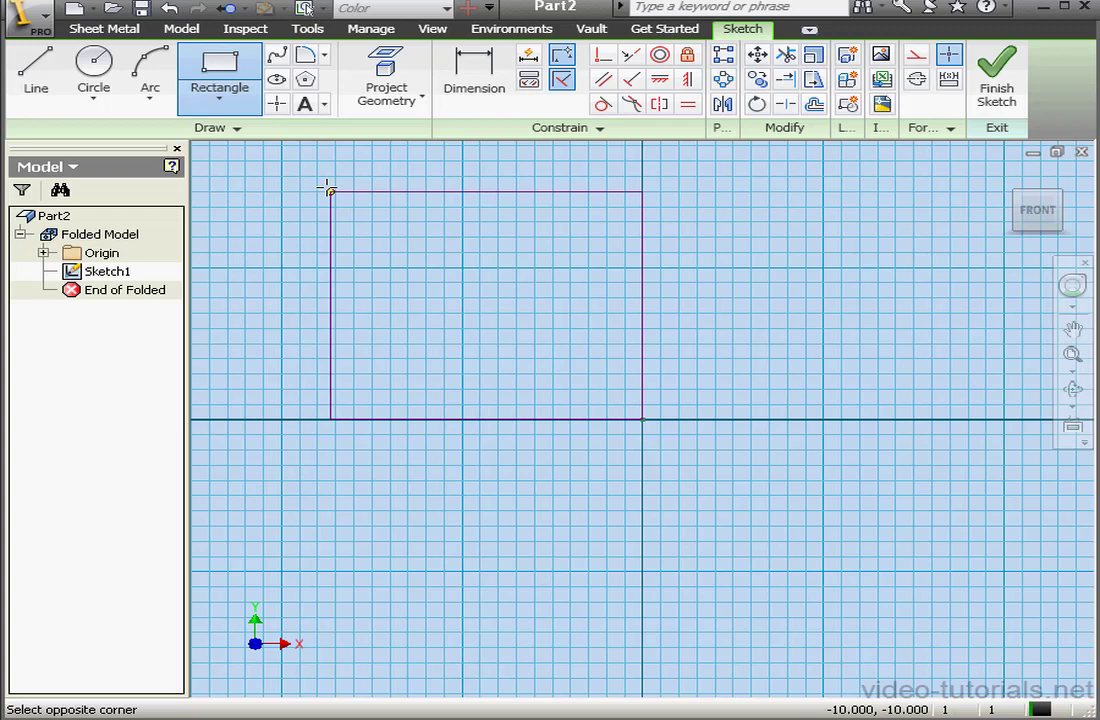
{"action": "left_click", "coordinate": [474, 70]}
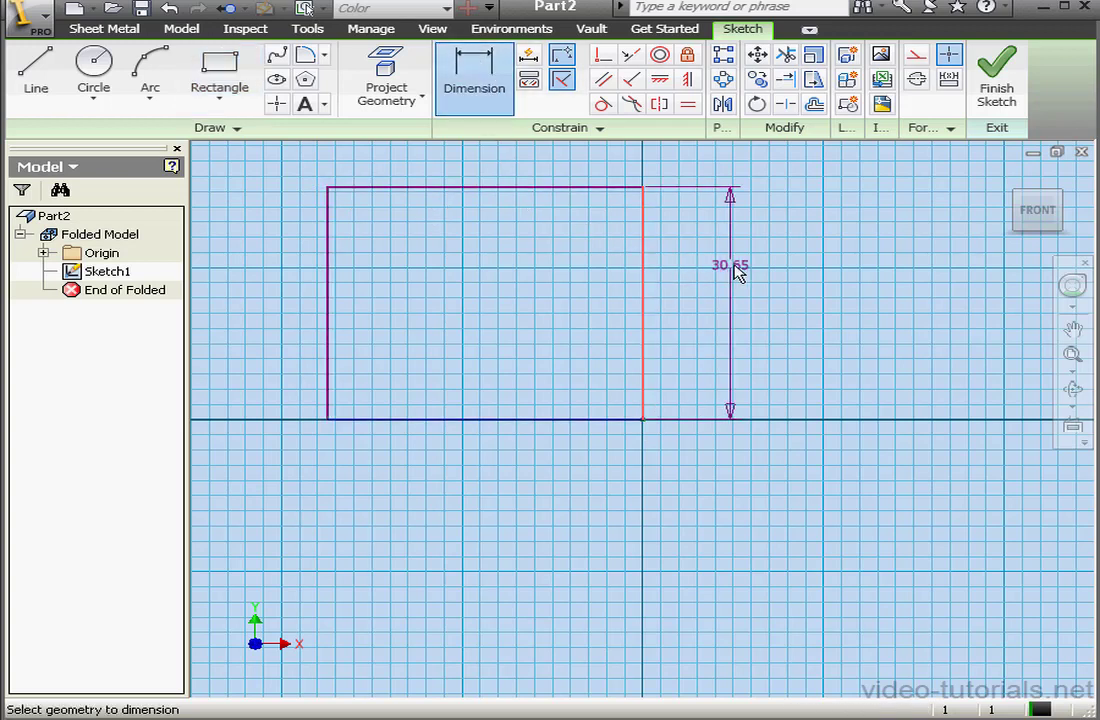
{"action": "left_click", "coordinate": [730, 264]}
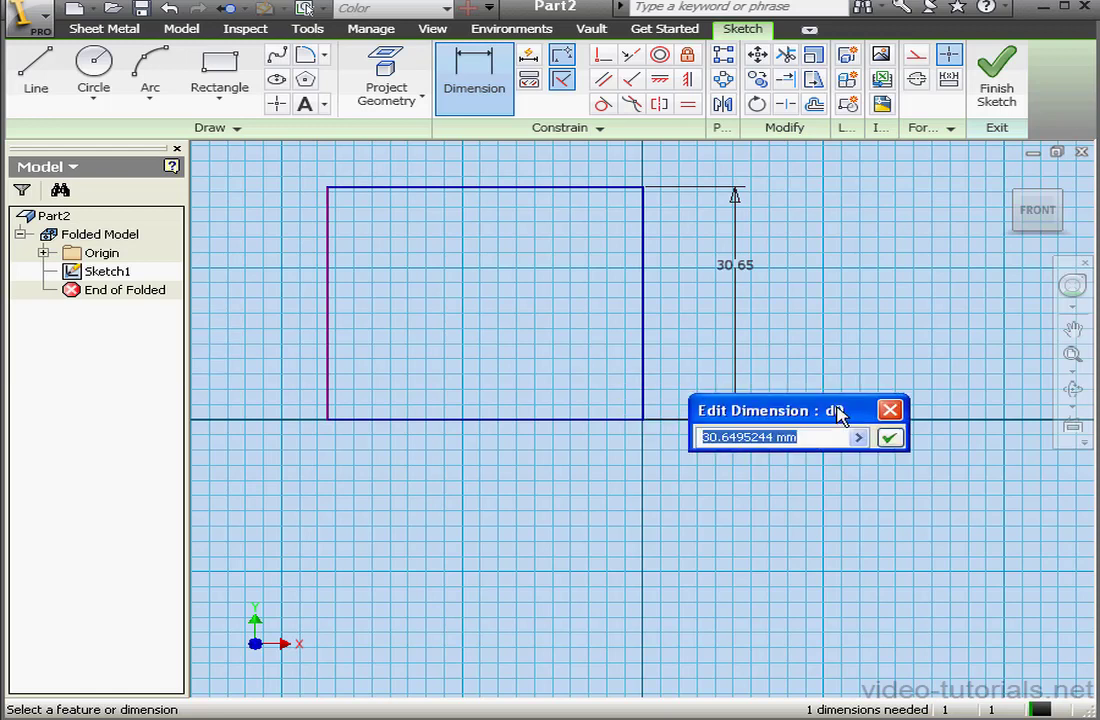
{"action": "type", "text": "40"}
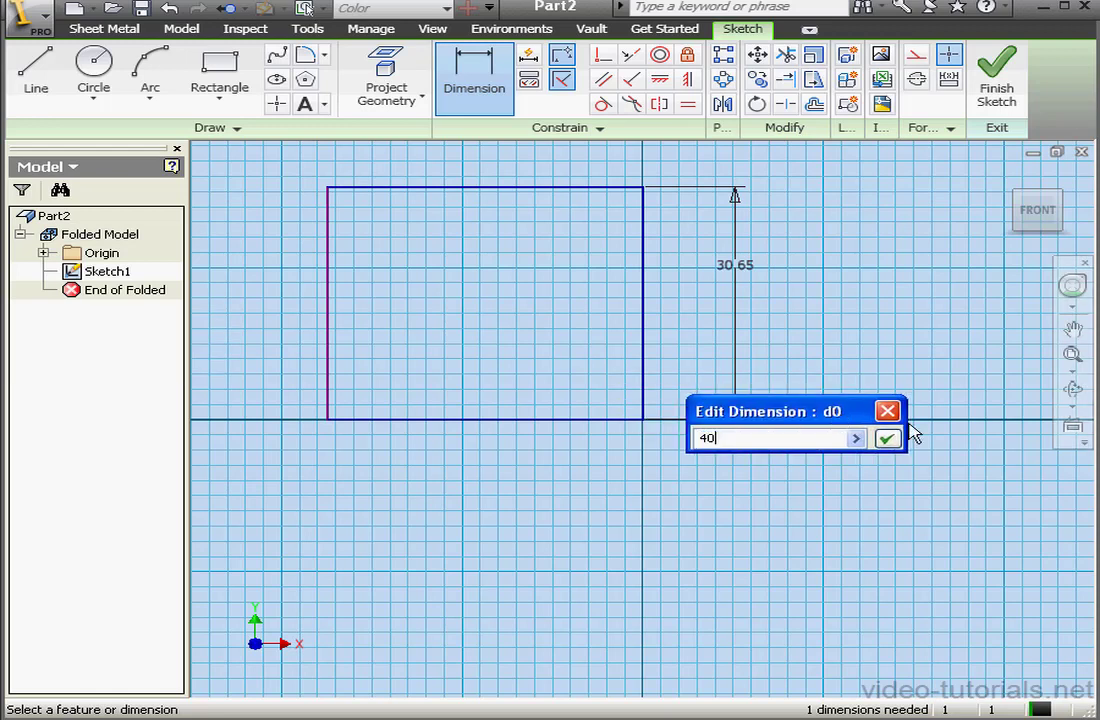
{"action": "left_click", "coordinate": [888, 438]}
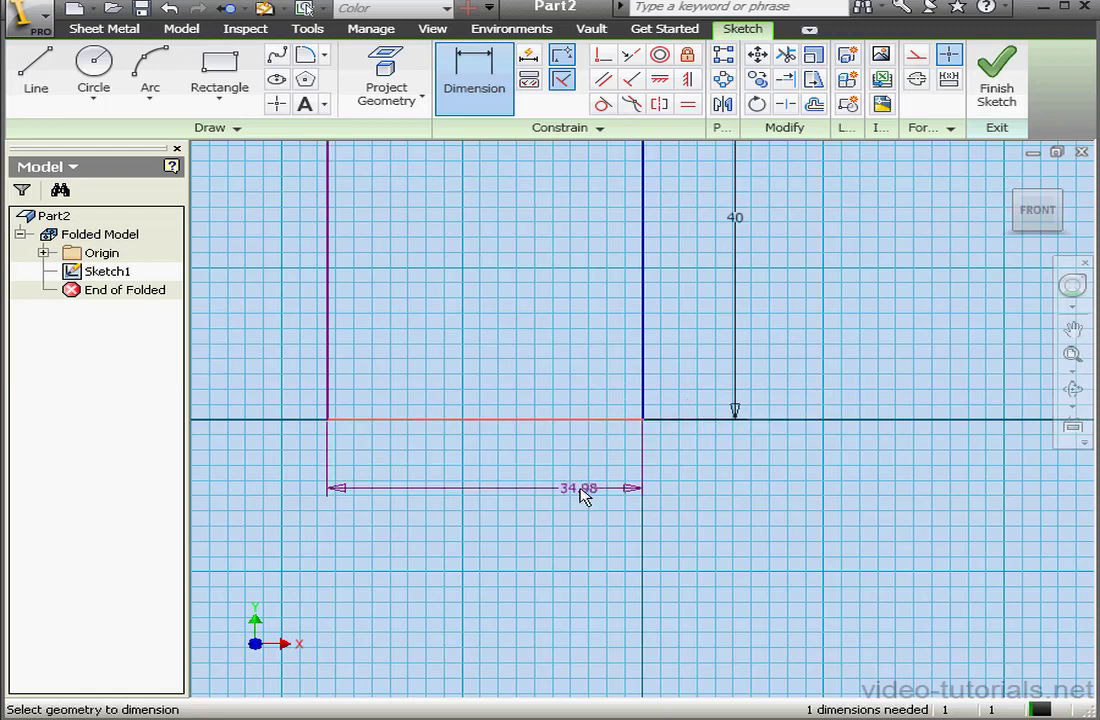
{"action": "left_click", "coordinate": [580, 488]}
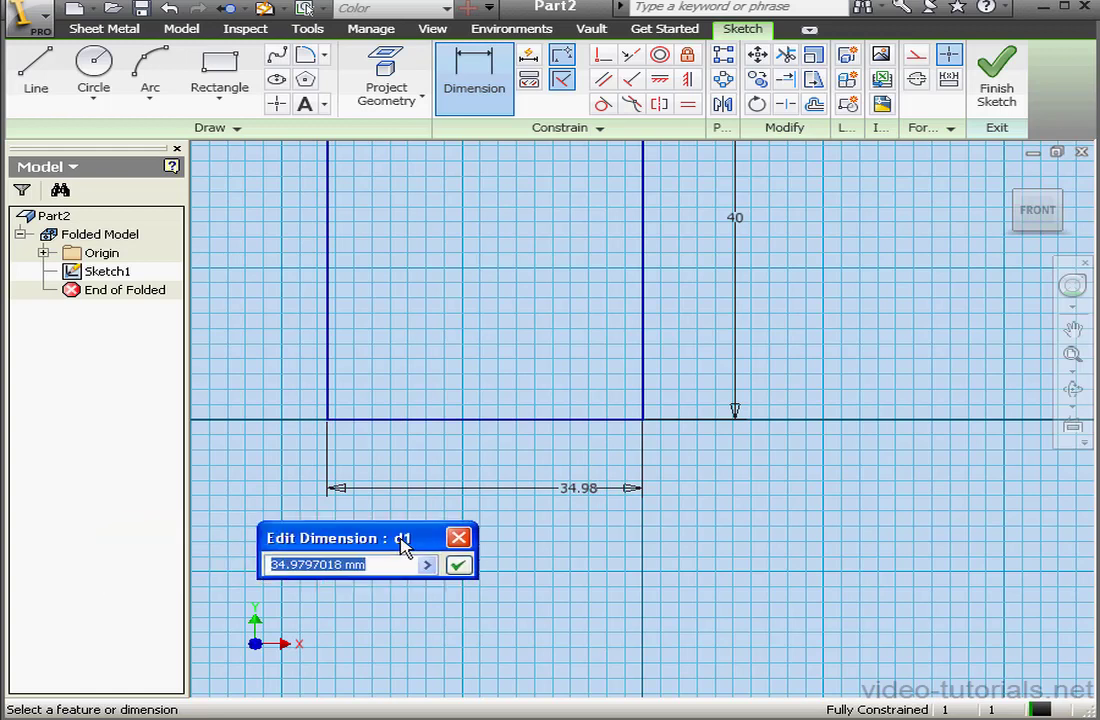
{"action": "left_click", "coordinate": [458, 564]}
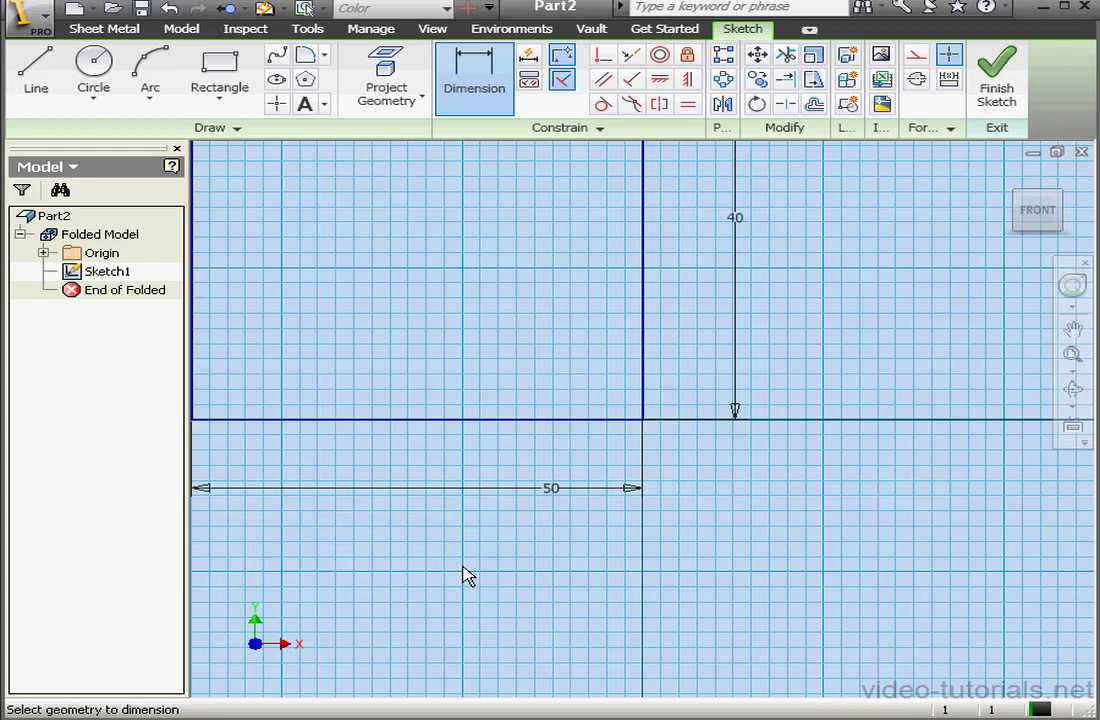
{"action": "left_click", "coordinate": [996, 78]}
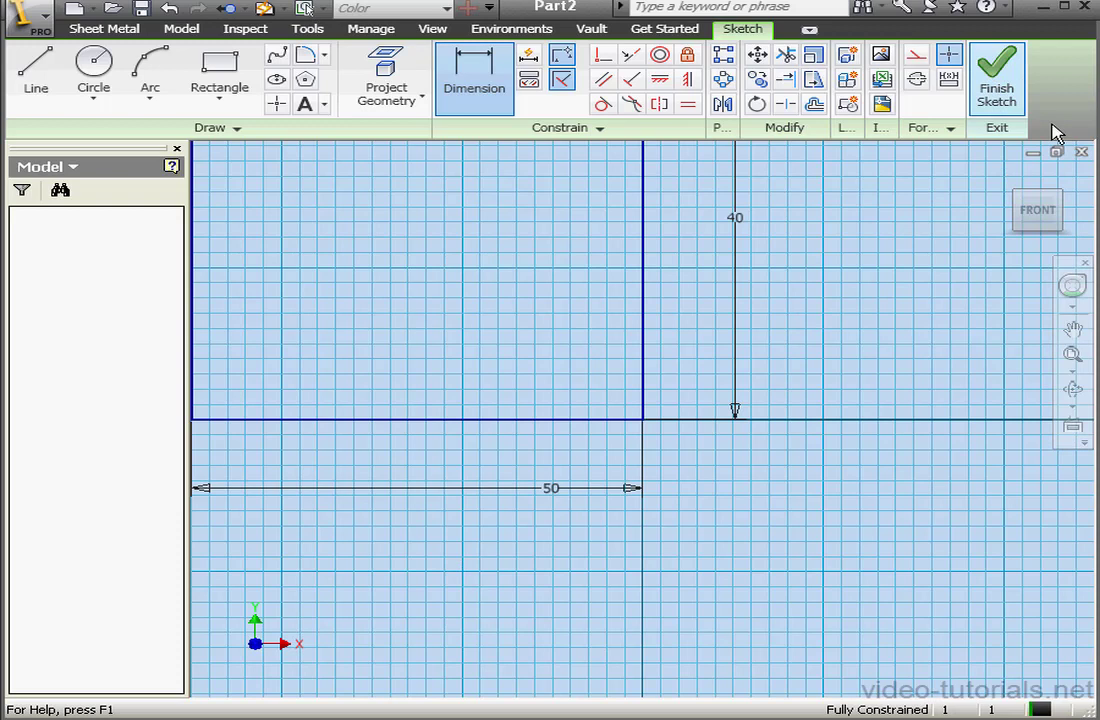
Make the 40 by 50 rectangle a sheet metal Face, trying the thickness offset flip before confirming.
{"action": "left_click", "coordinate": [996, 76]}
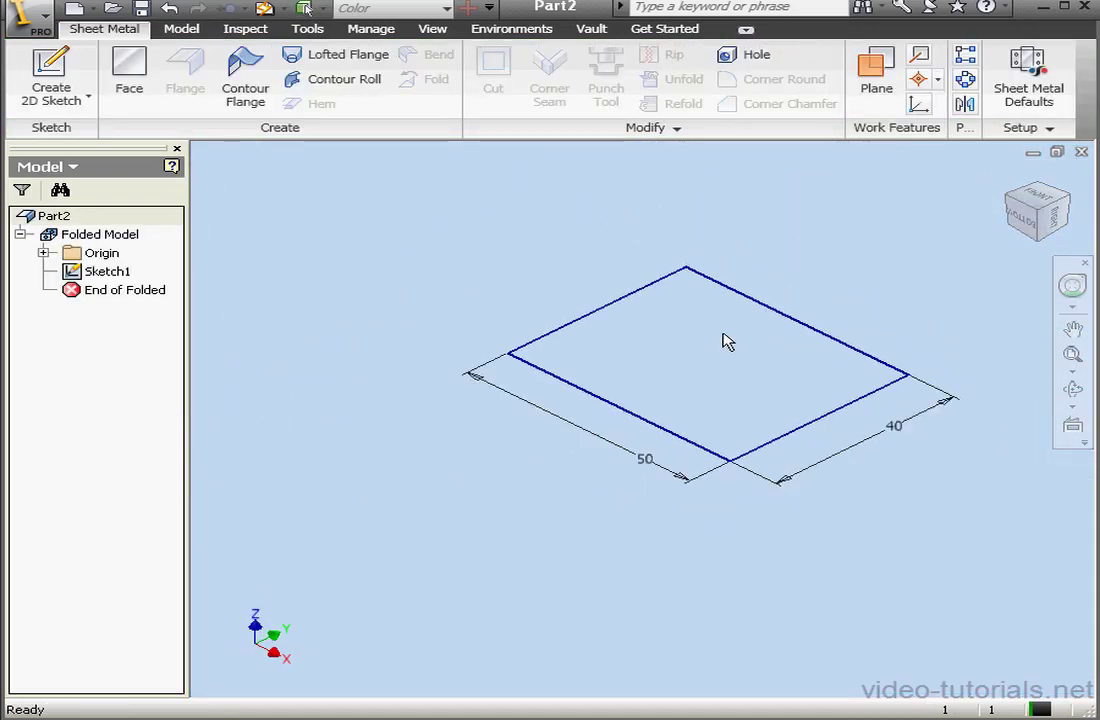
{"action": "left_click", "coordinate": [128, 76]}
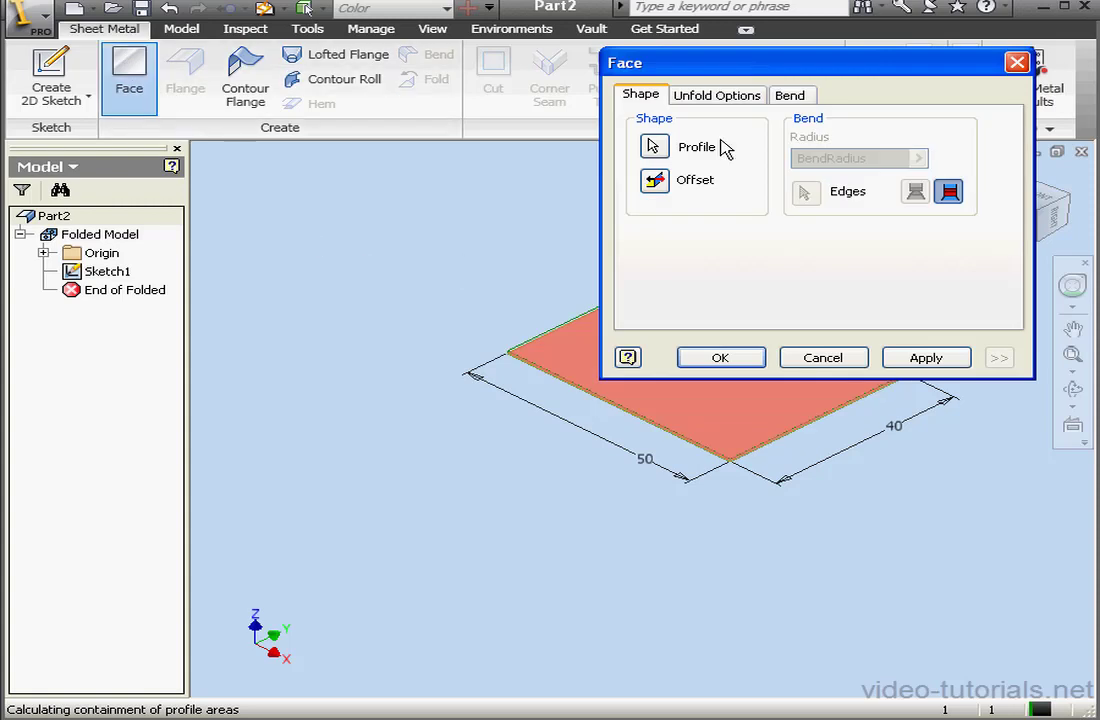
{"action": "left_click_drag", "start_coordinate": [816, 62], "coordinate": [260, 72]}
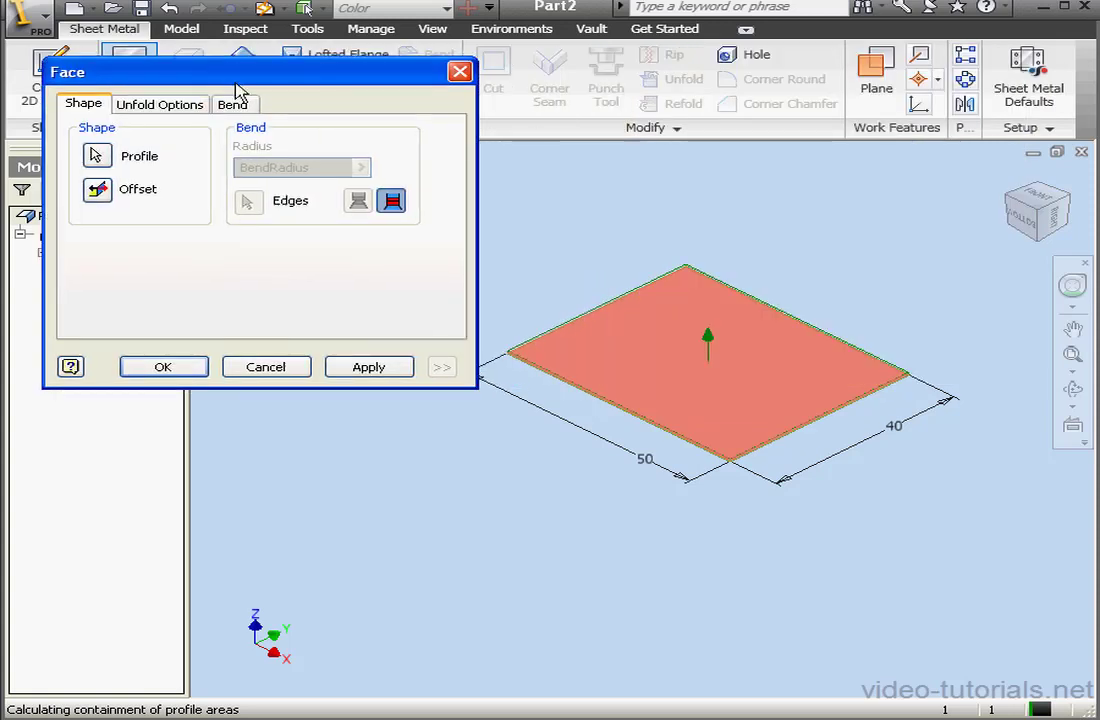
{"action": "left_click", "coordinate": [96, 190]}
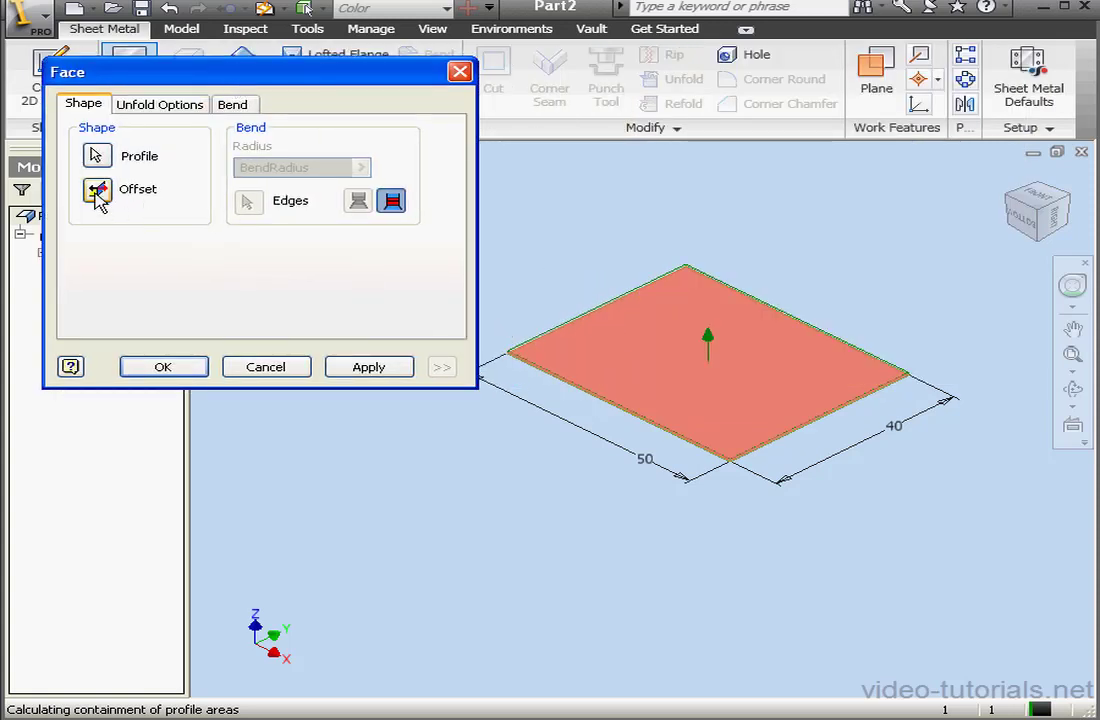
{"action": "left_click", "coordinate": [96, 190]}
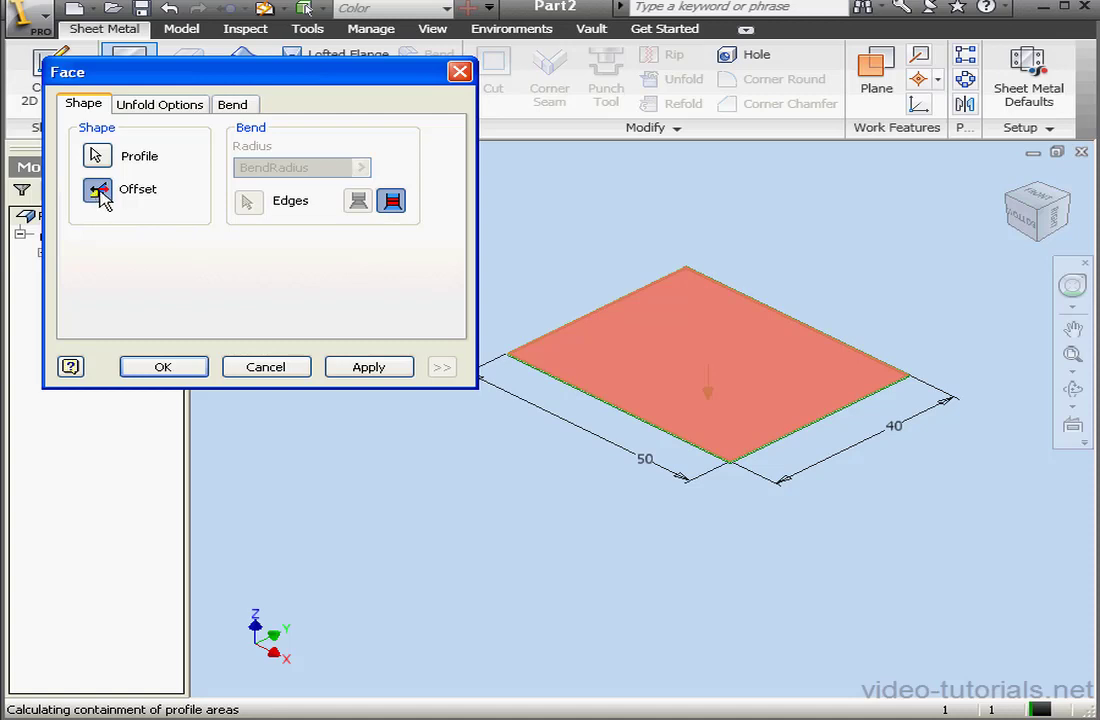
{"action": "left_click", "coordinate": [96, 188]}
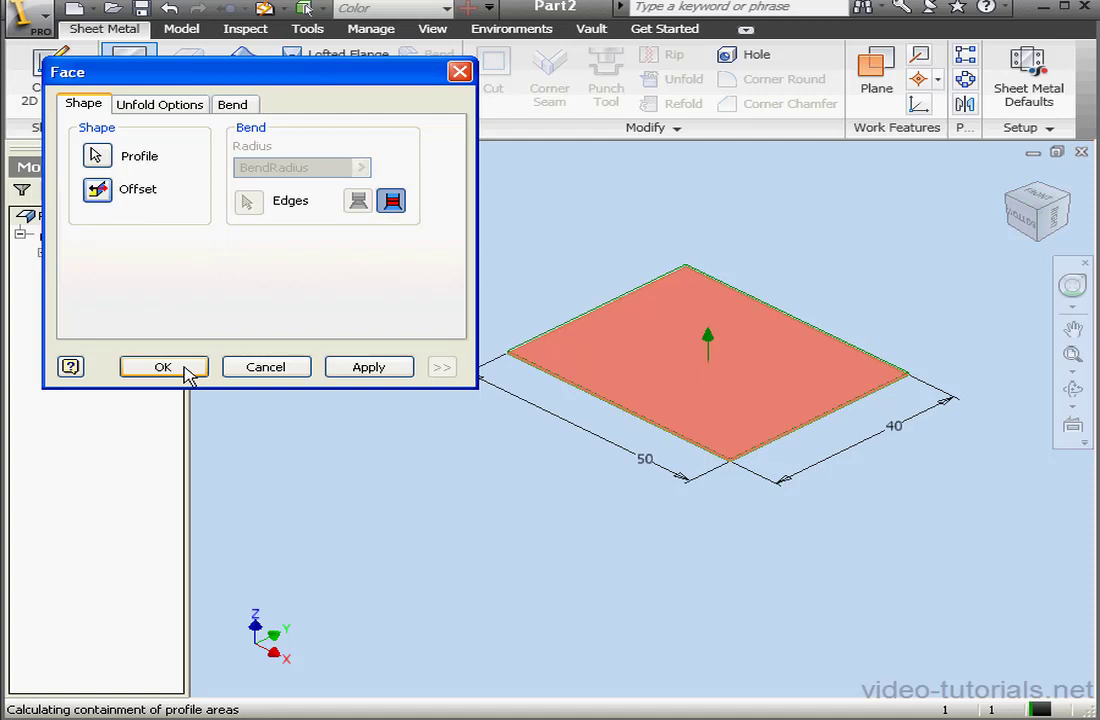
{"action": "left_click", "coordinate": [164, 368]}
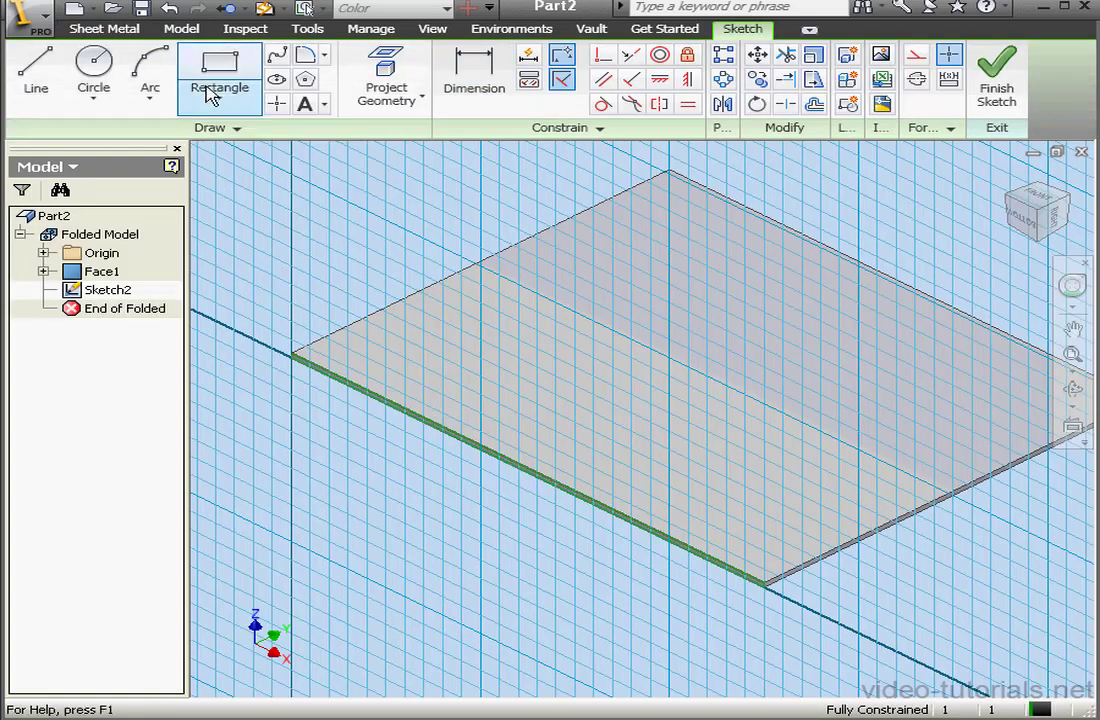
Draw an upright rectangle on the base edge, inset 6 and 8 mm from the ends and 15 mm tall.
{"action": "left_click", "coordinate": [220, 76]}
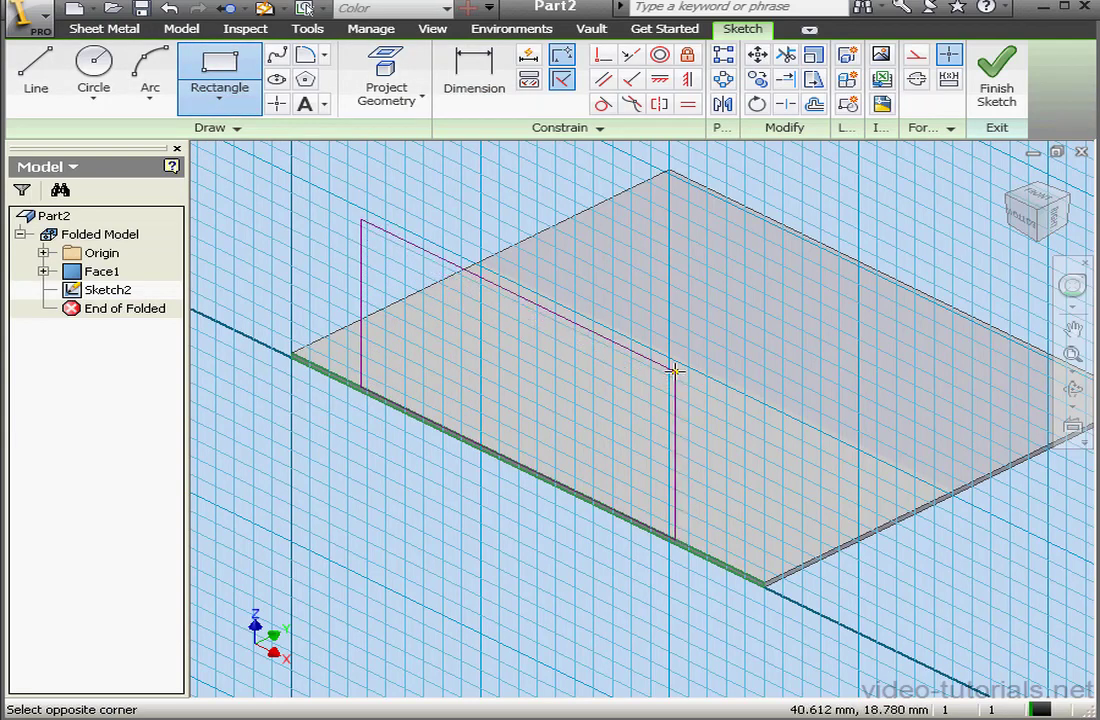
{"action": "left_click", "coordinate": [474, 76]}
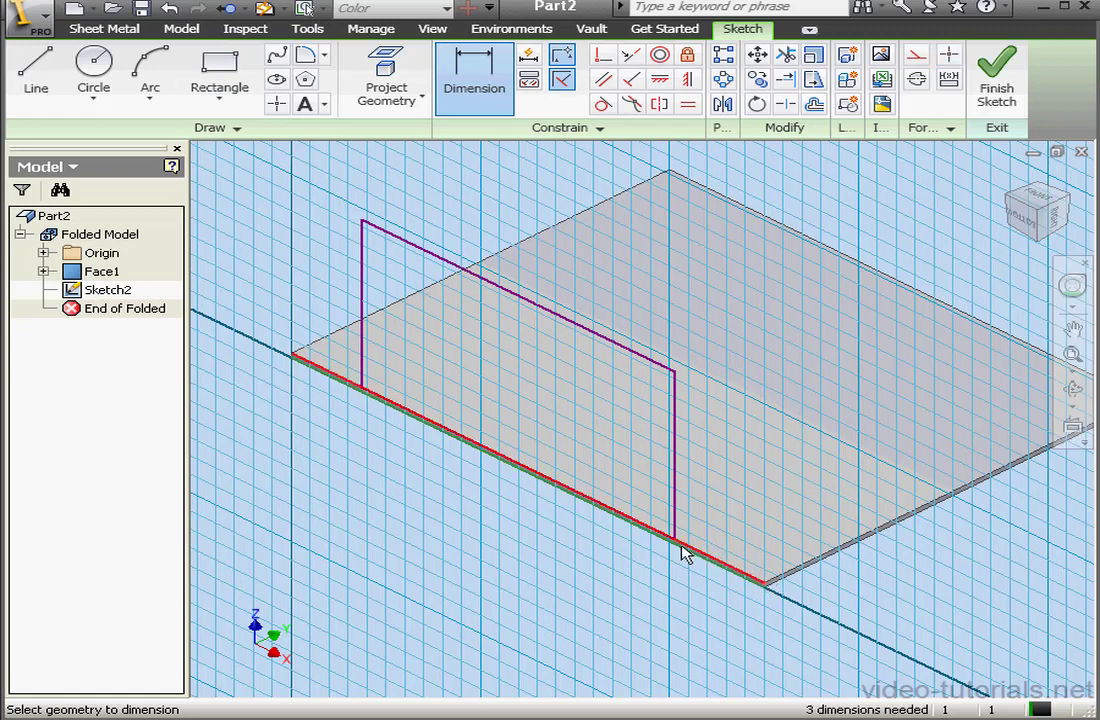
{"action": "left_click", "coordinate": [684, 556]}
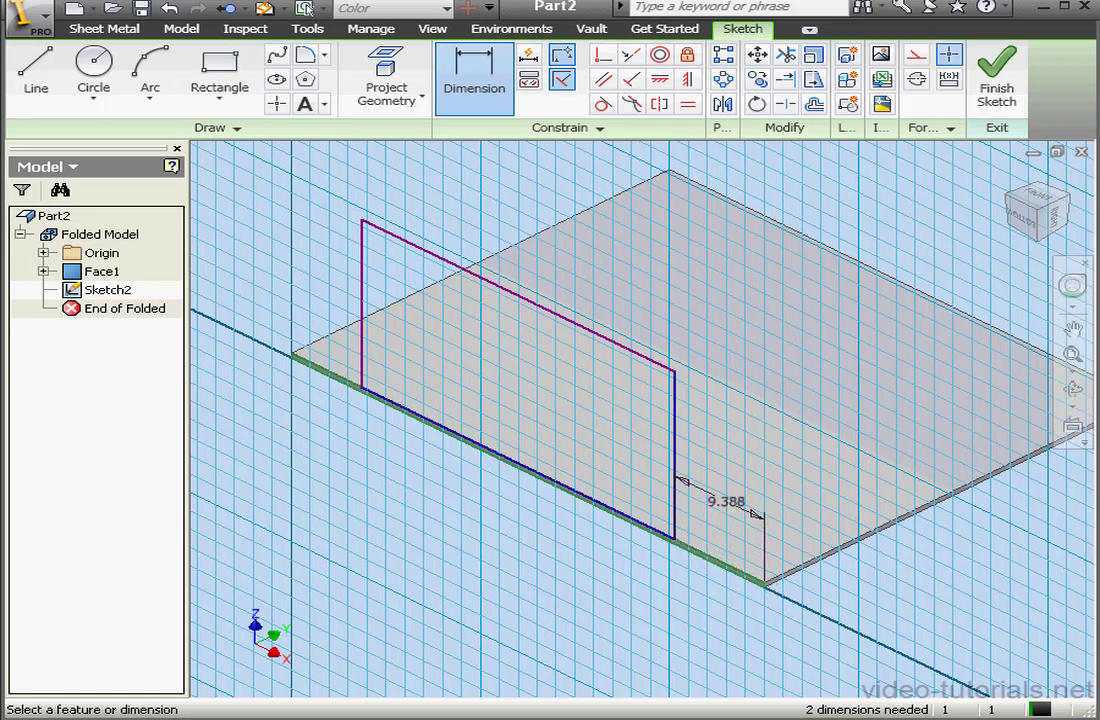
{"action": "double_click", "coordinate": [724, 500]}
{"action": "type", "text": "6"}
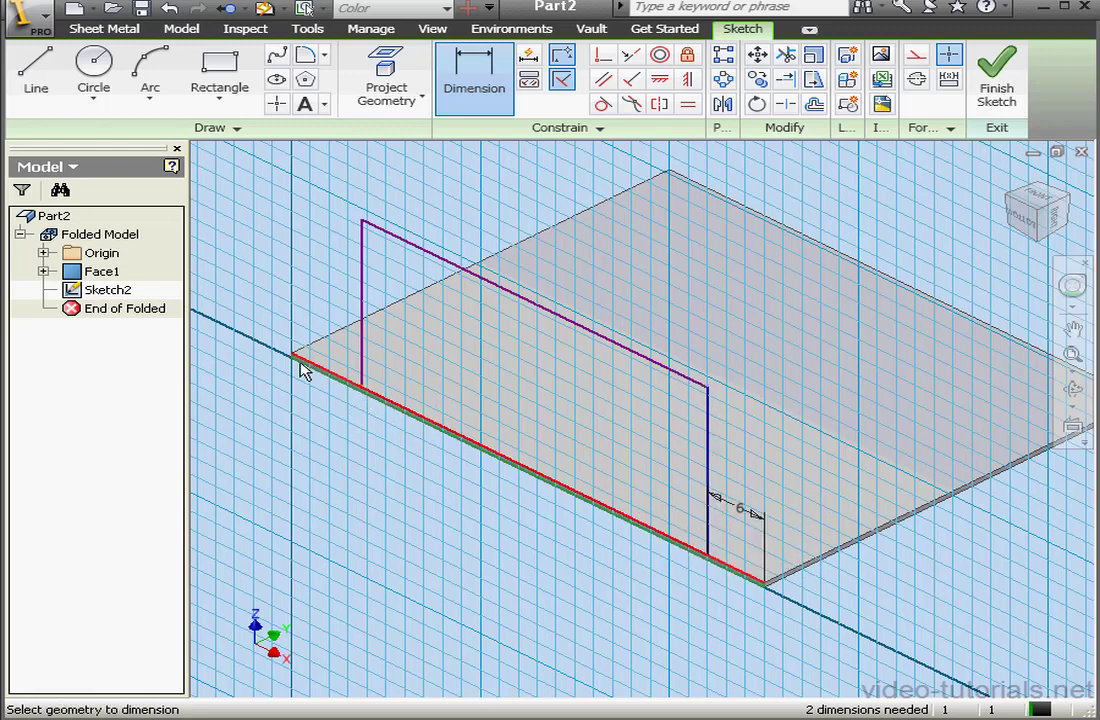
{"action": "left_click", "coordinate": [304, 370]}
{"action": "type", "text": "8"}
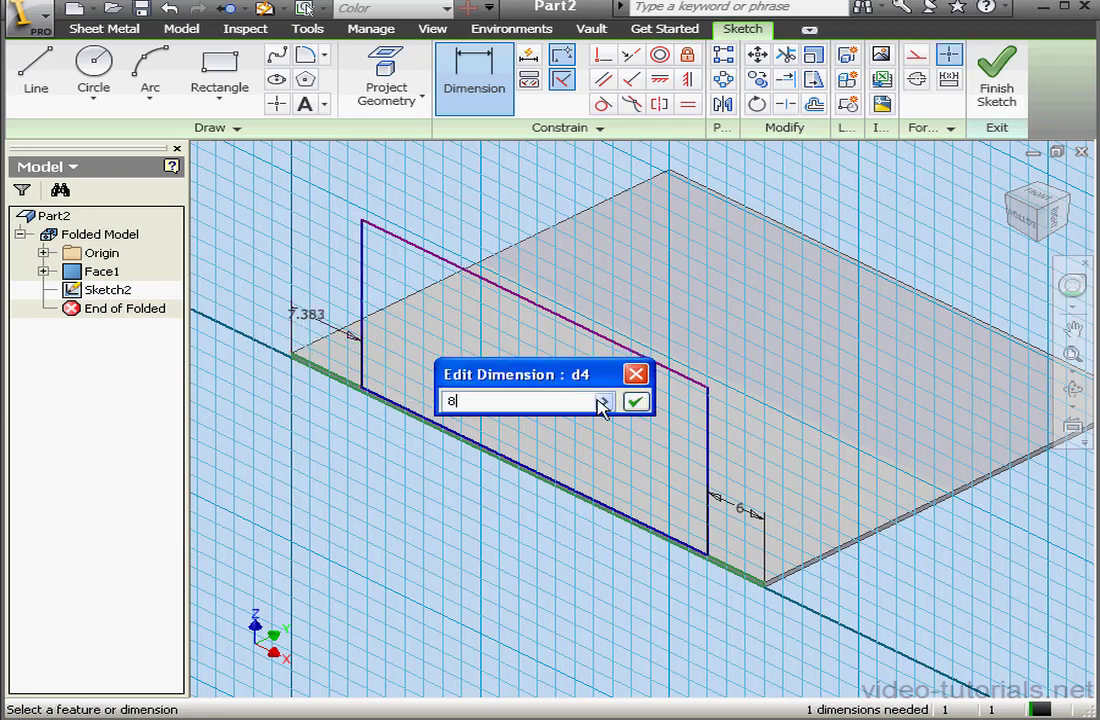
{"action": "left_click", "coordinate": [636, 400]}
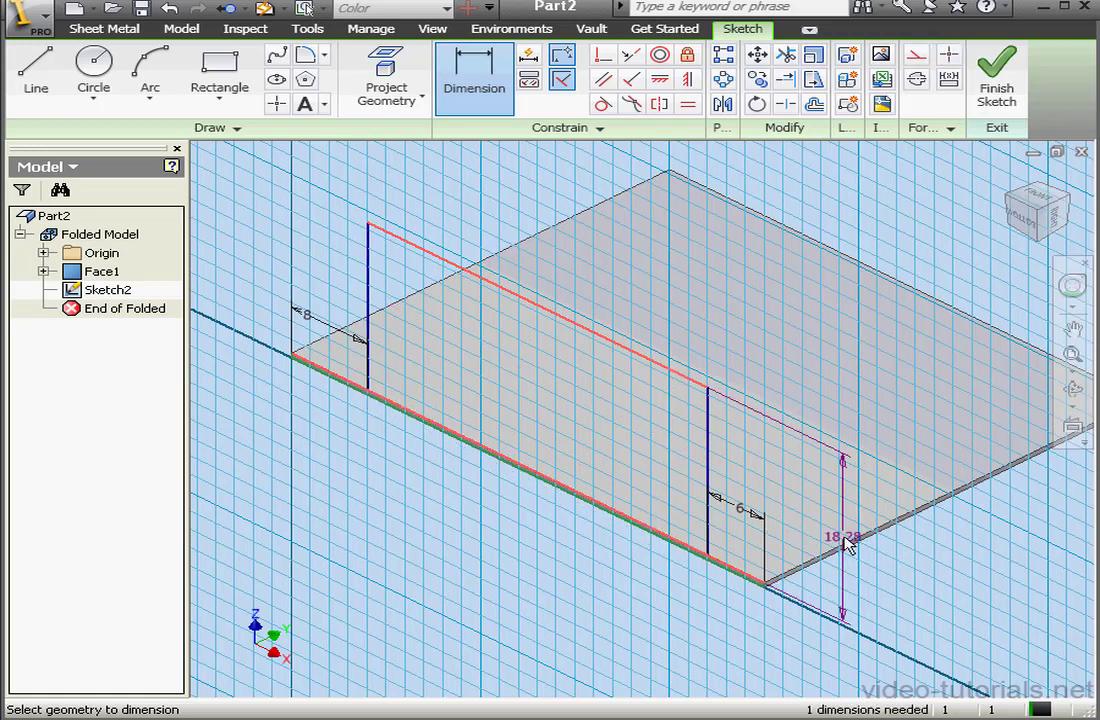
{"action": "left_click", "coordinate": [844, 536]}
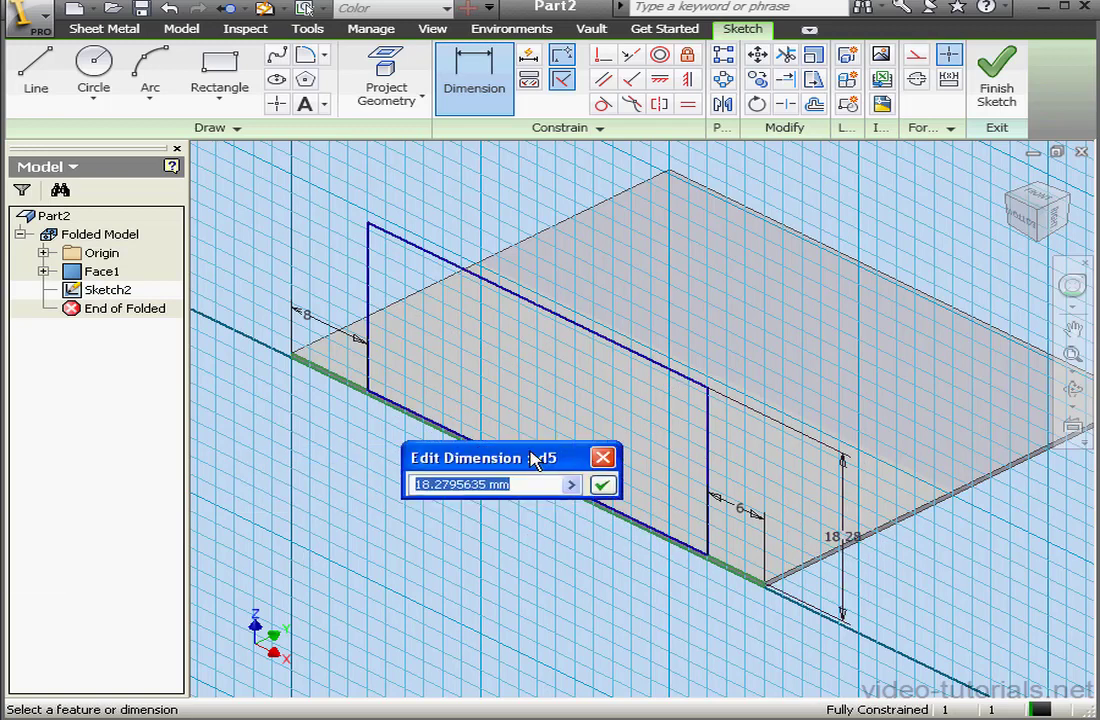
{"action": "type", "text": "15"}
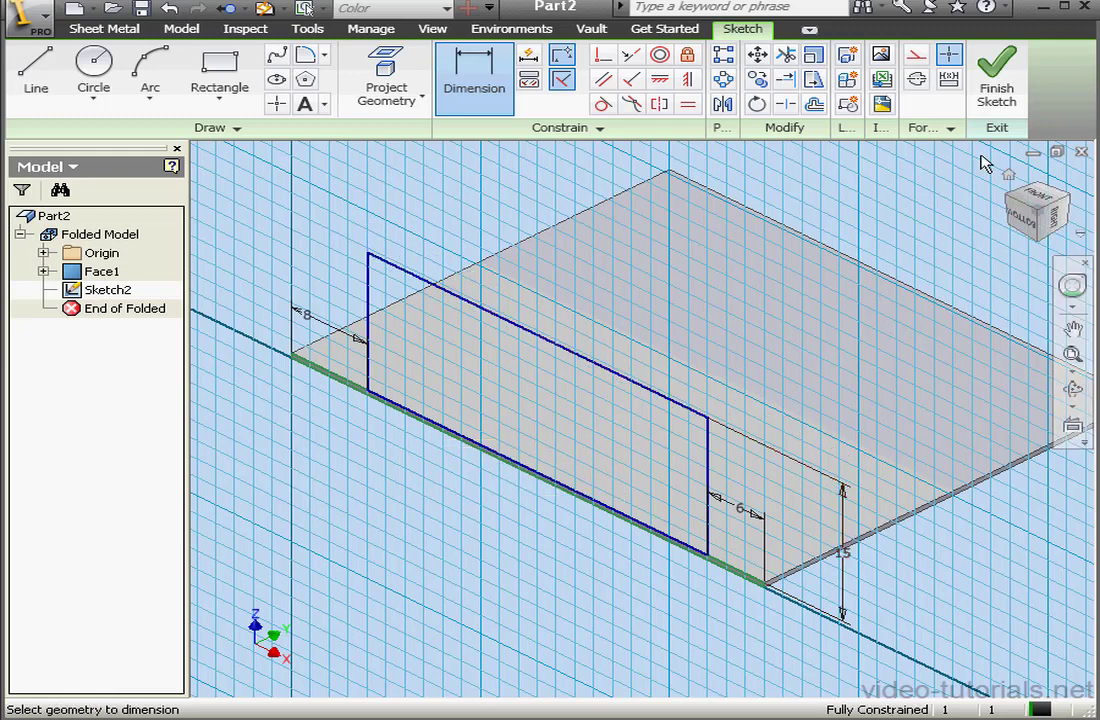
Build Face2 upright on the base edge from the sketched 15 mm profile.
{"action": "left_click", "coordinate": [996, 76]}
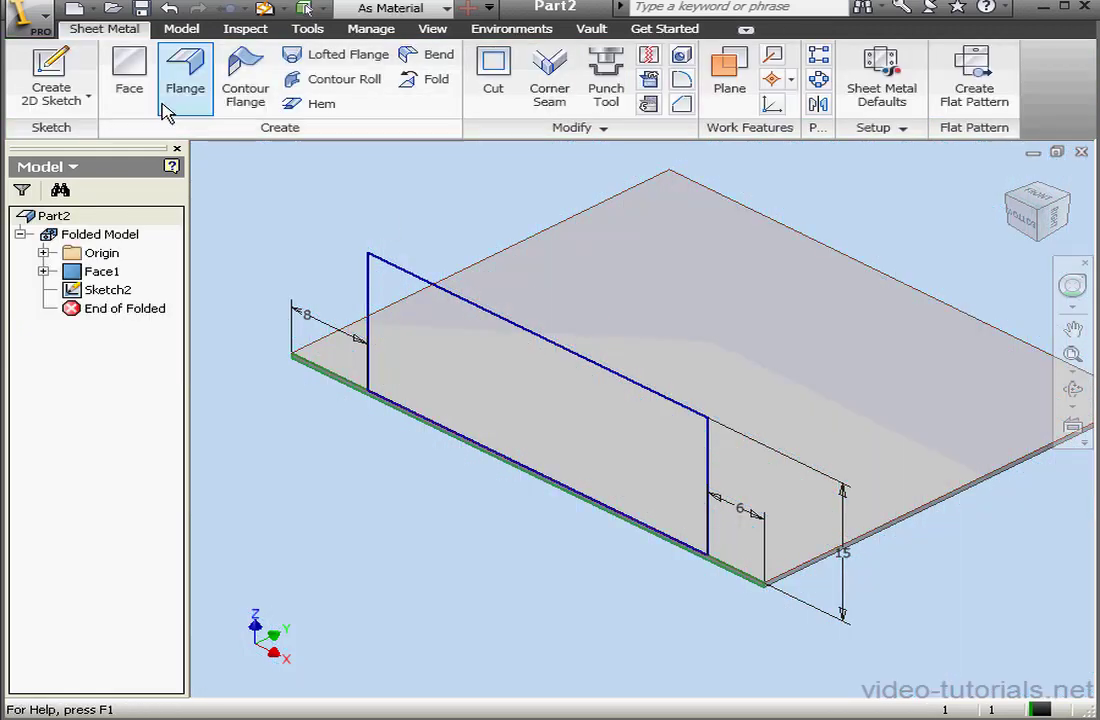
{"action": "left_click", "coordinate": [128, 76]}
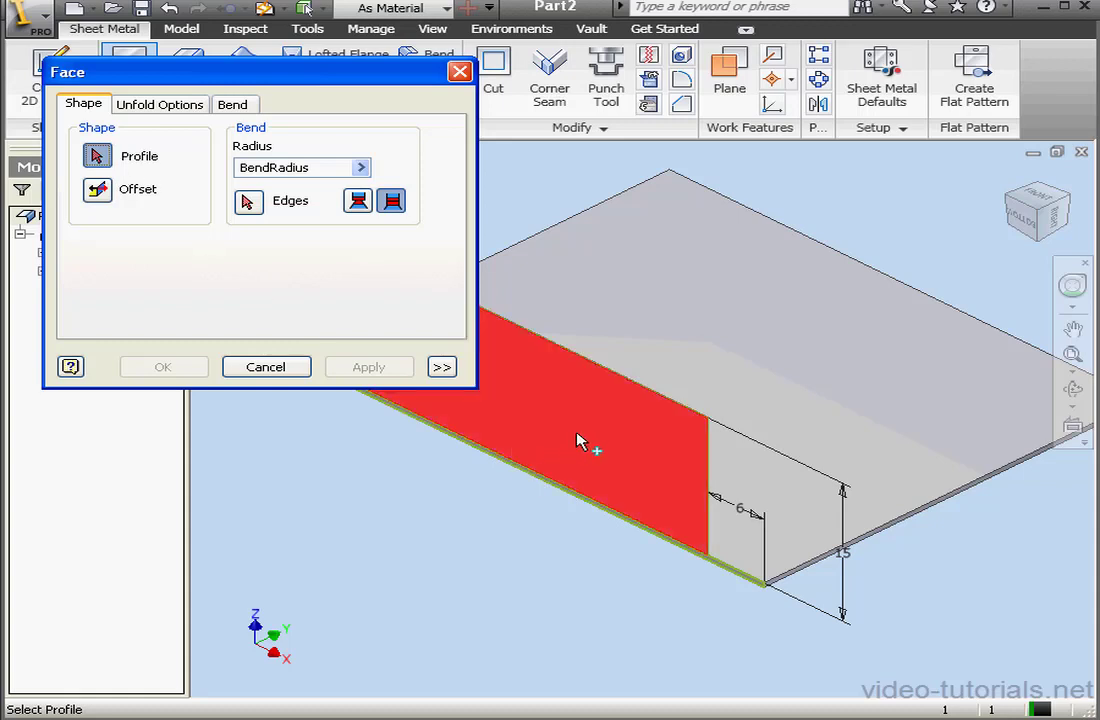
{"action": "left_click", "coordinate": [584, 442]}
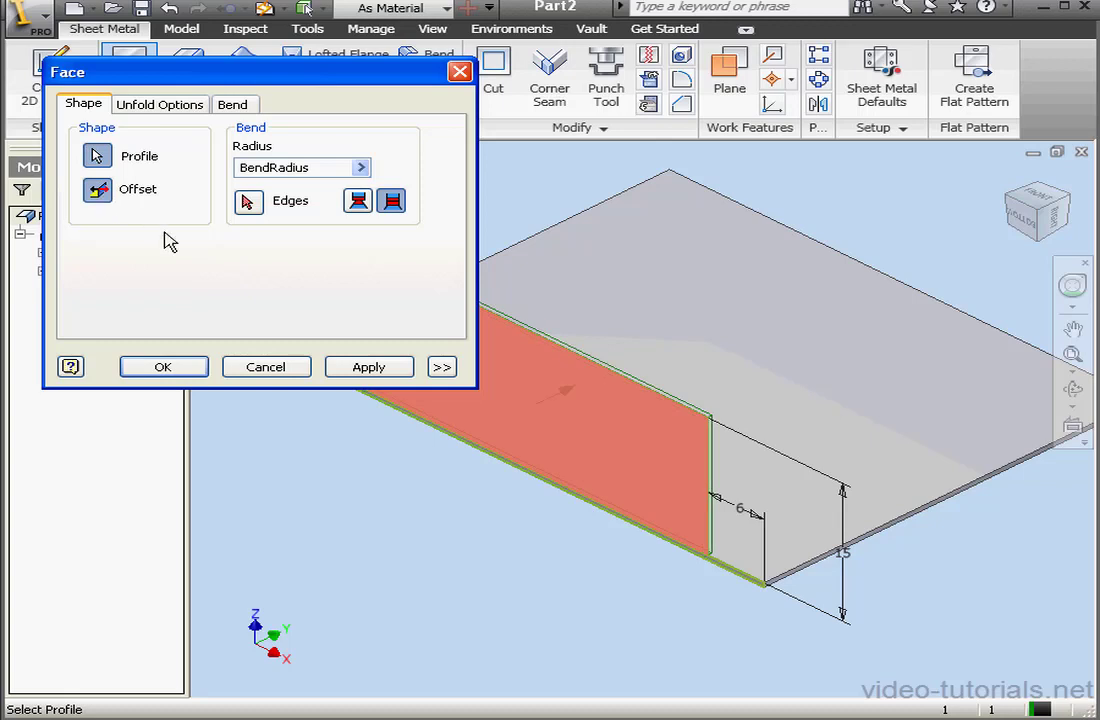
{"action": "left_click", "coordinate": [164, 366]}
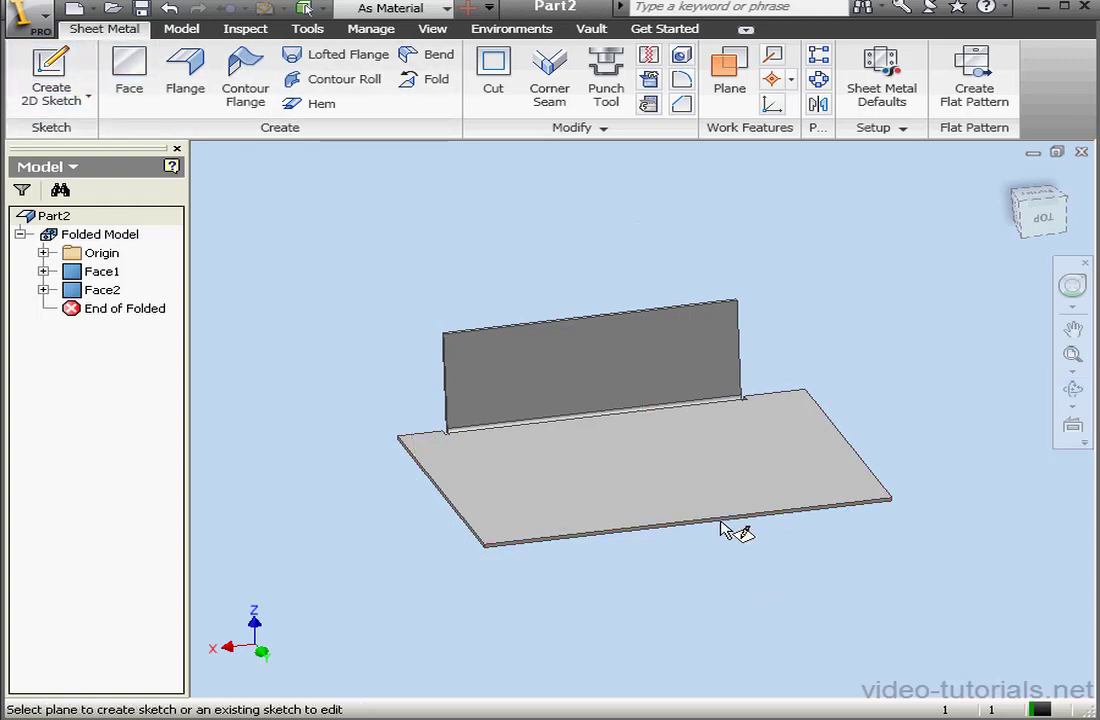
Sketch a small closed four-sided outline on the base face beside the upright face.
{"action": "left_click", "coordinate": [690, 504]}
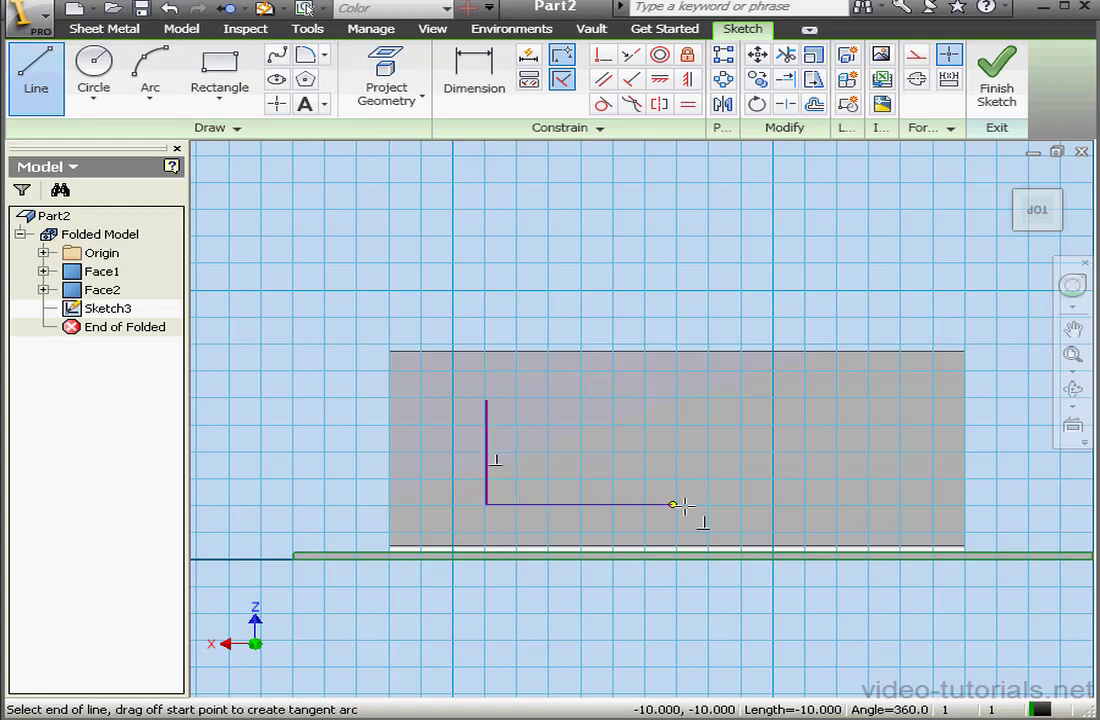
{"action": "left_click", "coordinate": [684, 400]}
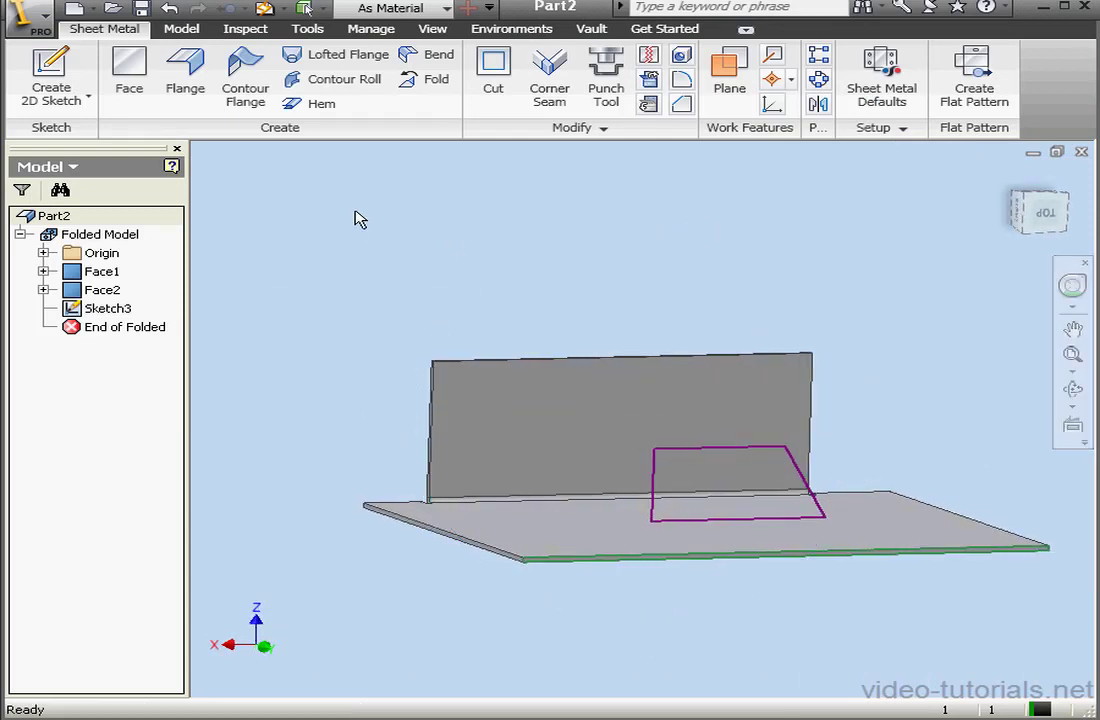
Create Face3 from the Sketch3 profile, bent along an edge of the base face.
{"action": "left_click", "coordinate": [128, 76]}
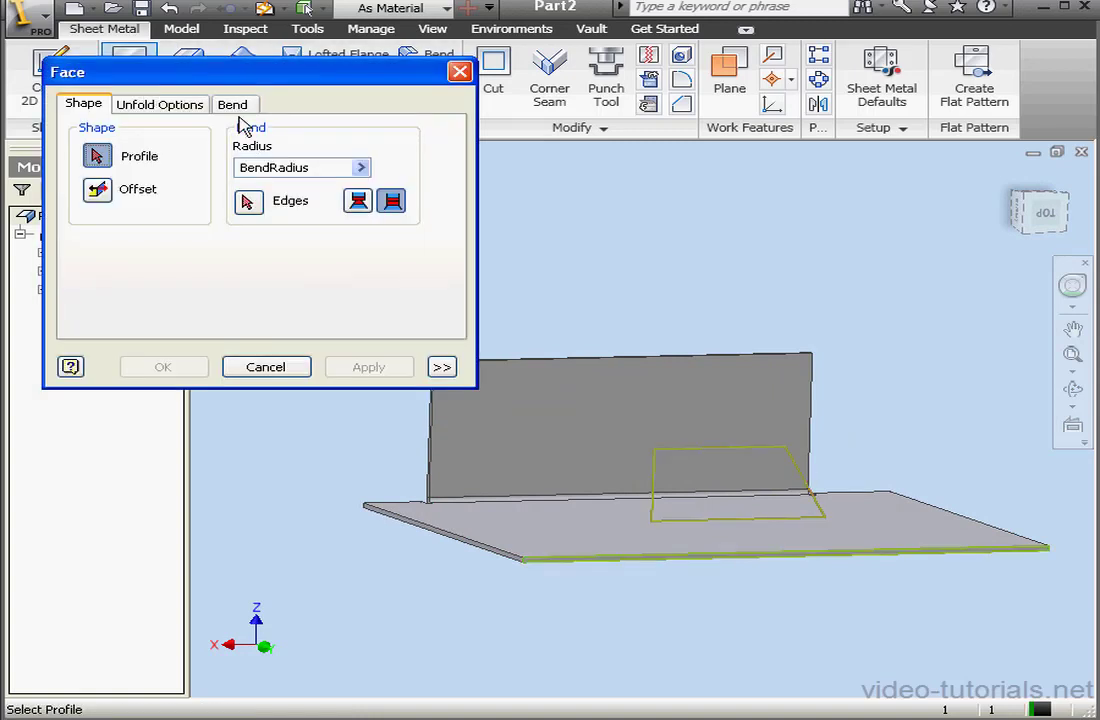
{"action": "left_click", "coordinate": [716, 490]}
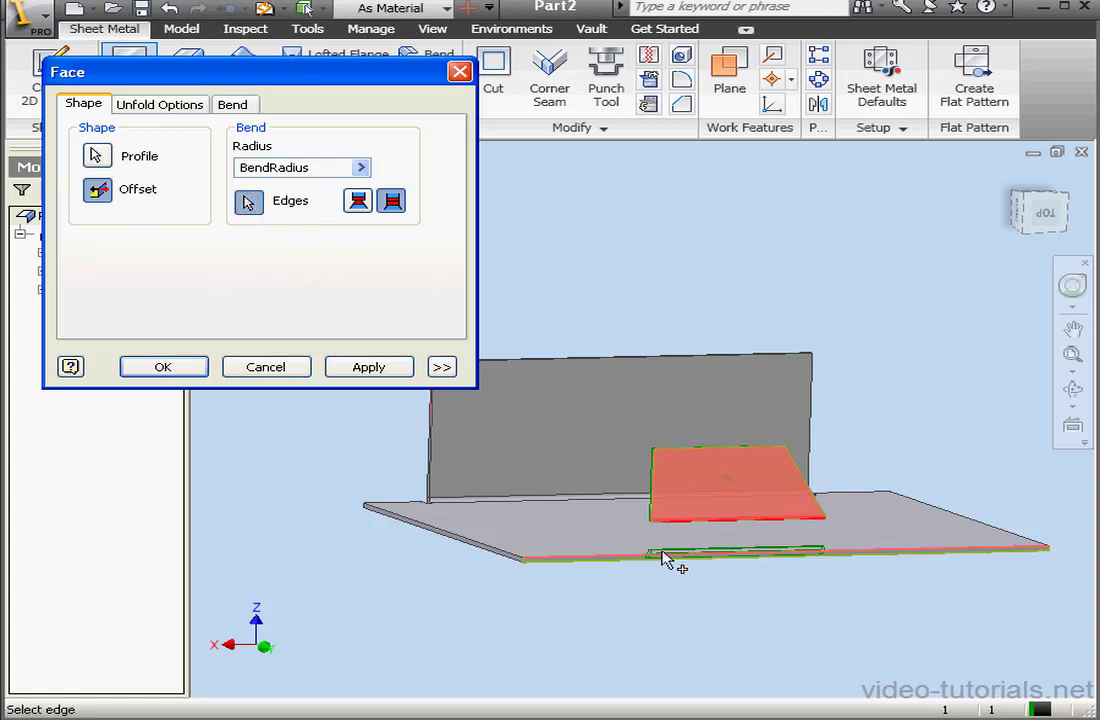
{"action": "left_click_drag", "start_coordinate": [664, 558], "coordinate": [672, 584]}
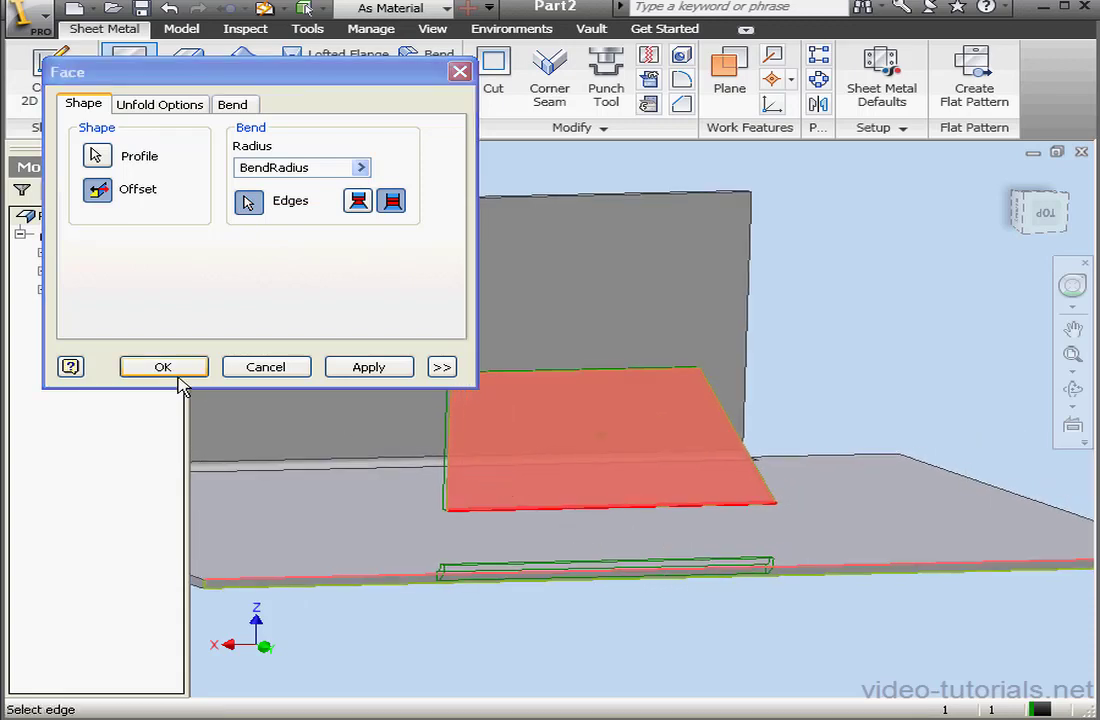
{"action": "left_click", "coordinate": [164, 366]}
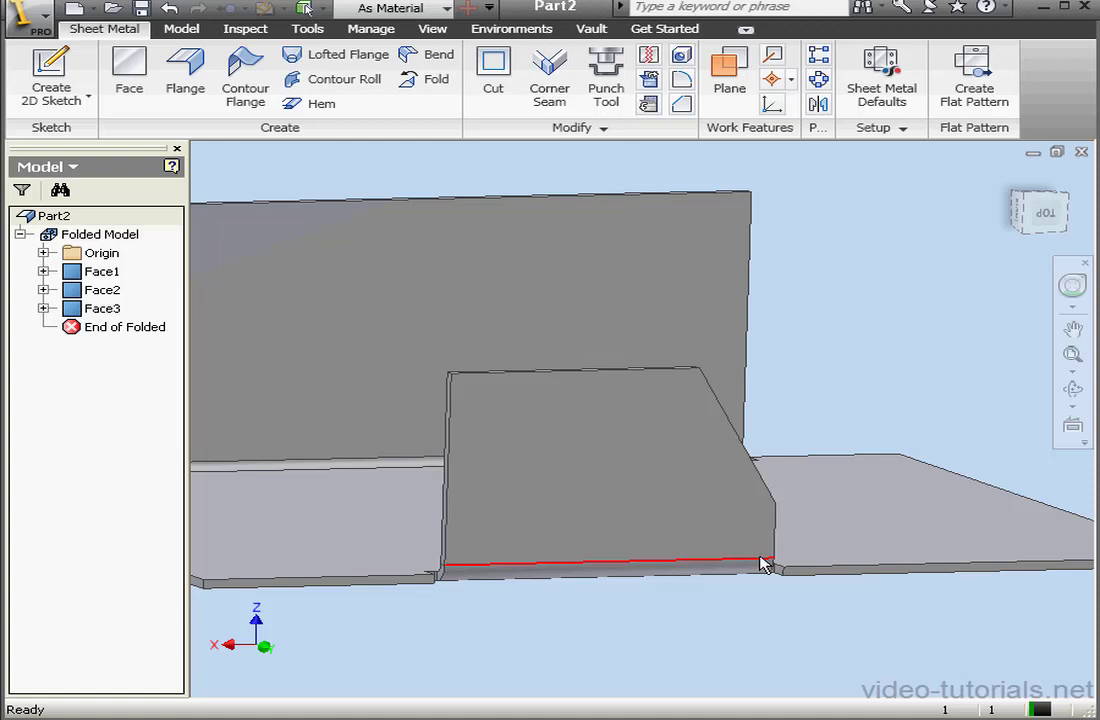
Edit Face3 and toggle its bend extension to the alternative option.
{"action": "left_click", "coordinate": [100, 308]}
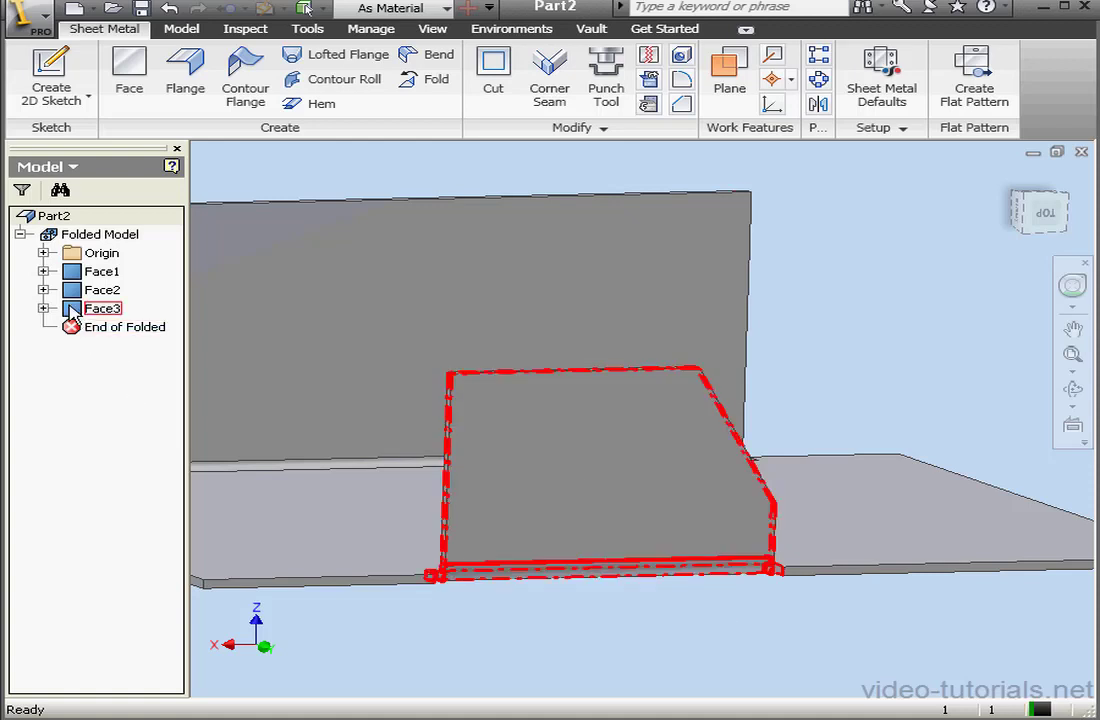
{"action": "double_click", "coordinate": [104, 308]}
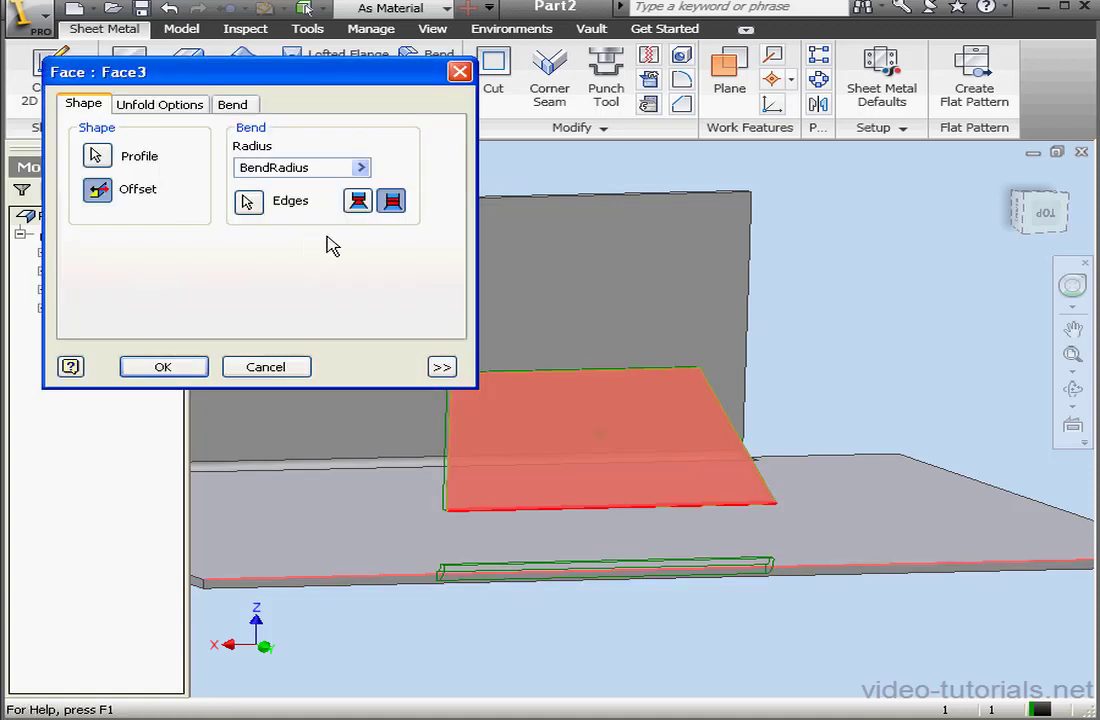
{"action": "left_click", "coordinate": [356, 200]}
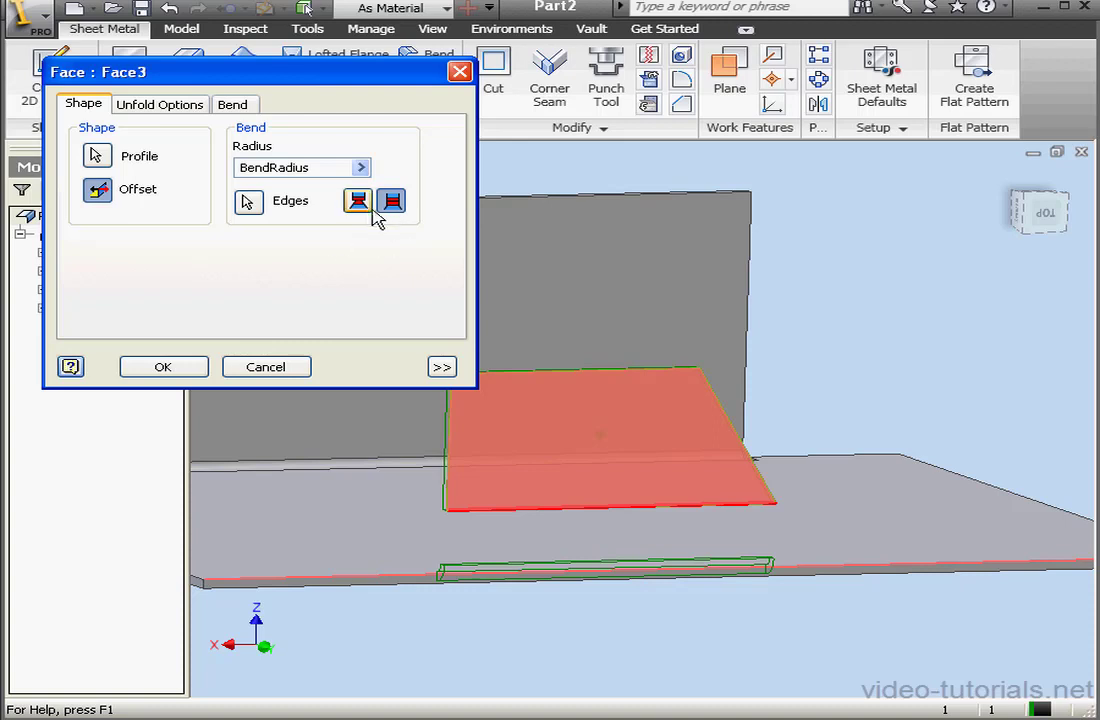
{"action": "left_click", "coordinate": [356, 200]}
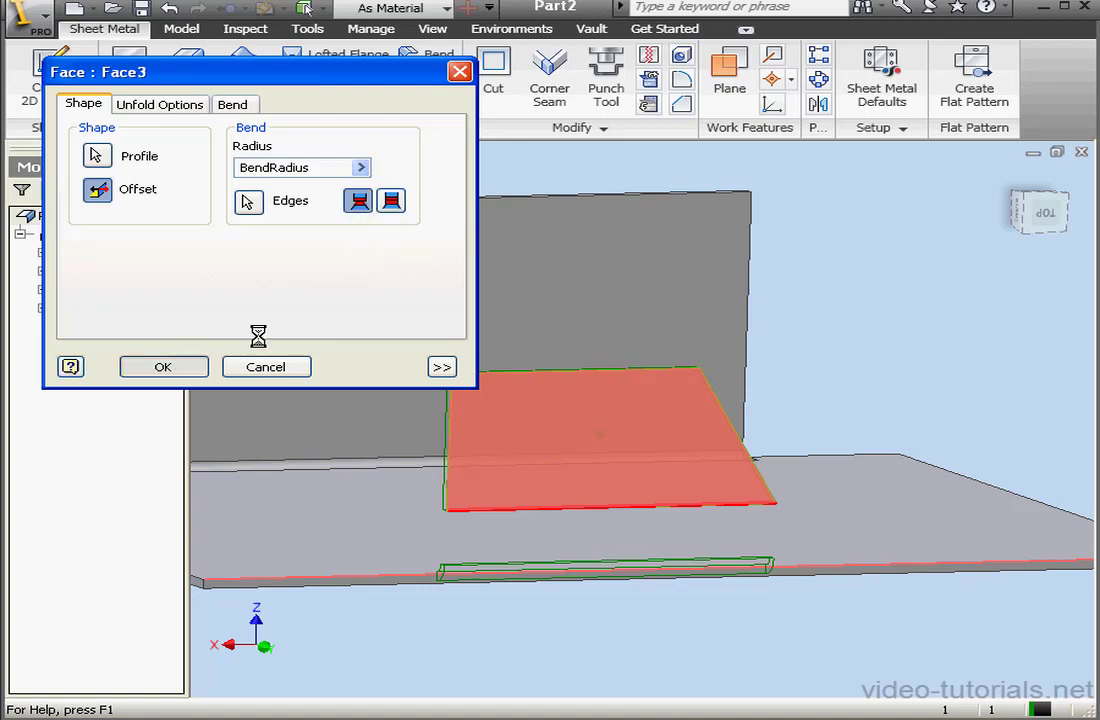
{"action": "left_click", "coordinate": [164, 366]}
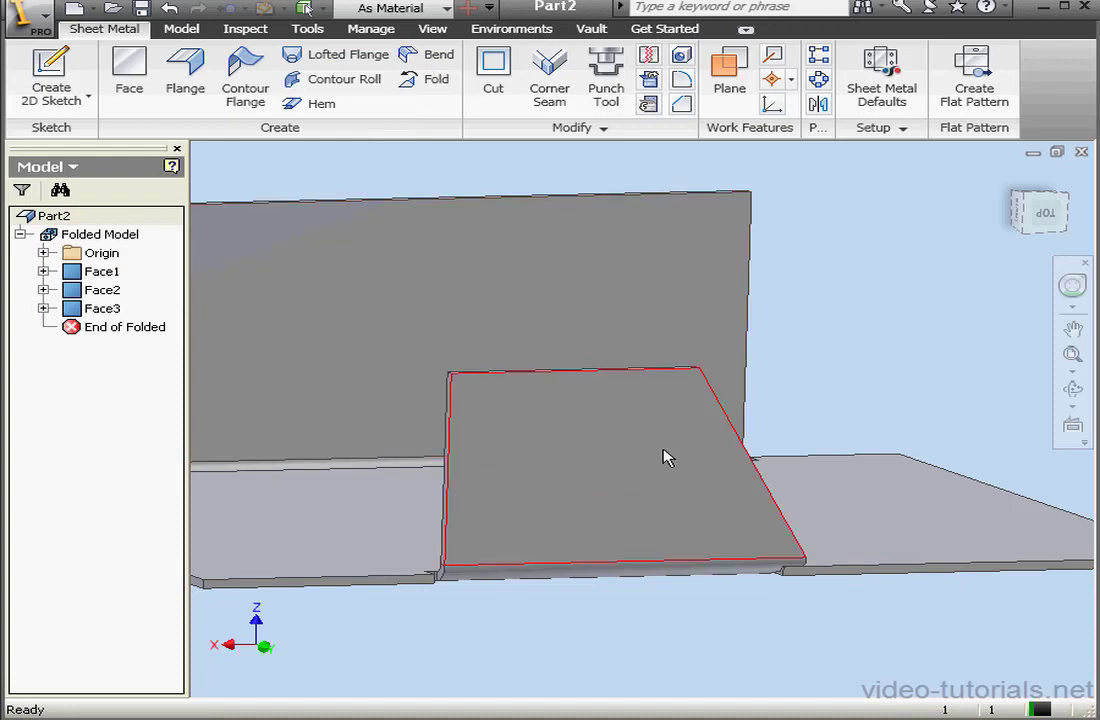
{"action": "left_click", "coordinate": [100, 308]}
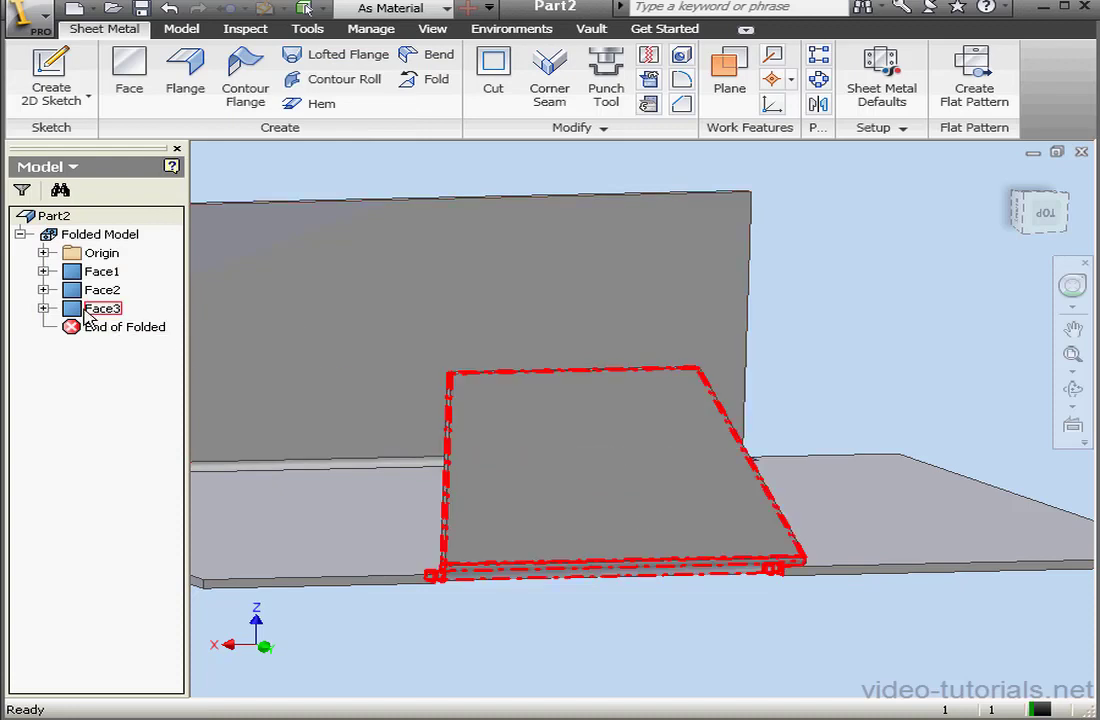
Preview 45 Degree, Full Radius and 90 Degree double bends on Face3, keeping Full Radius.
{"action": "double_click", "coordinate": [104, 308]}
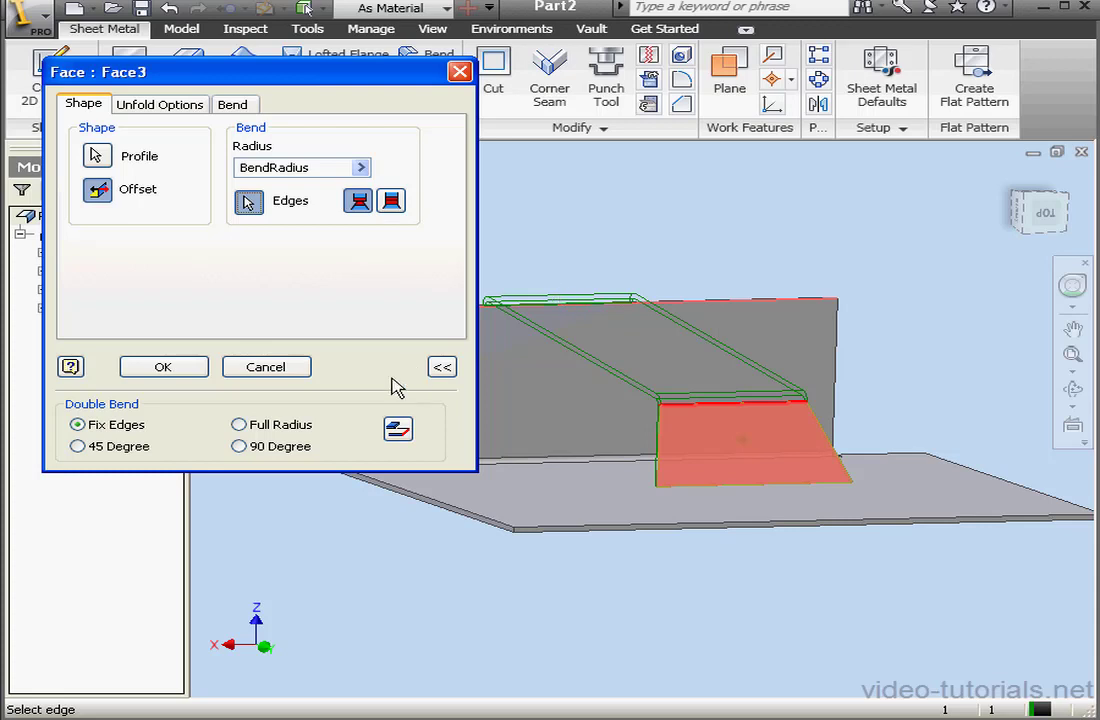
{"action": "mouse_move", "coordinate": [110, 448]}
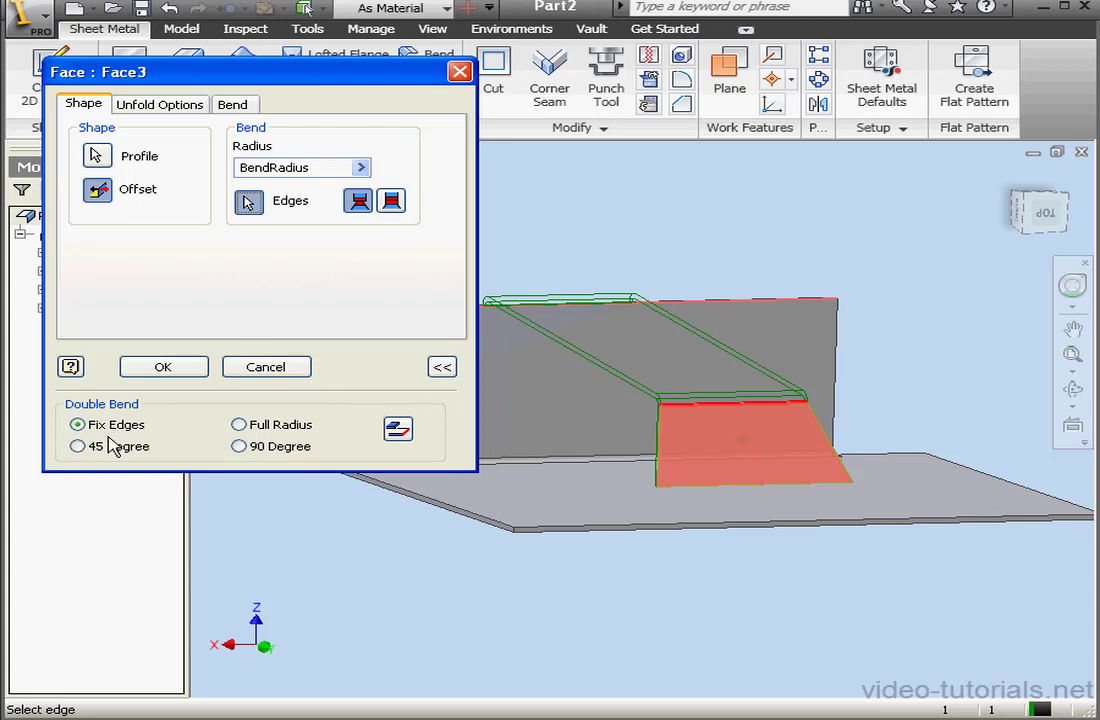
{"action": "left_click", "coordinate": [78, 446]}
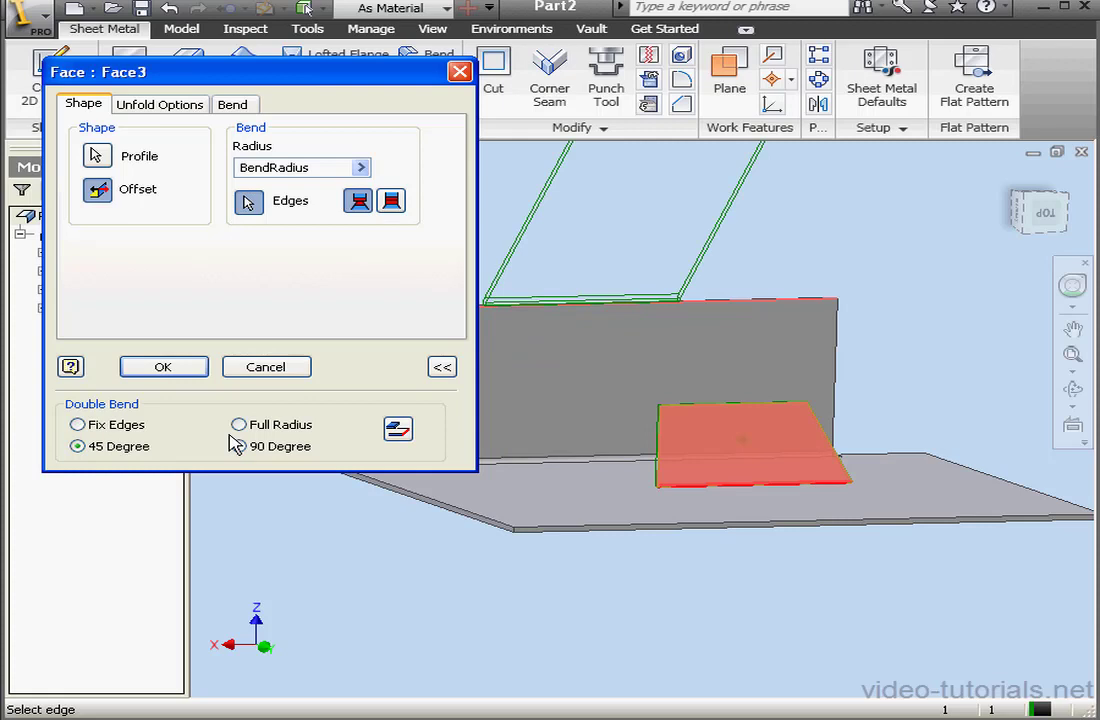
{"action": "left_click", "coordinate": [240, 424]}
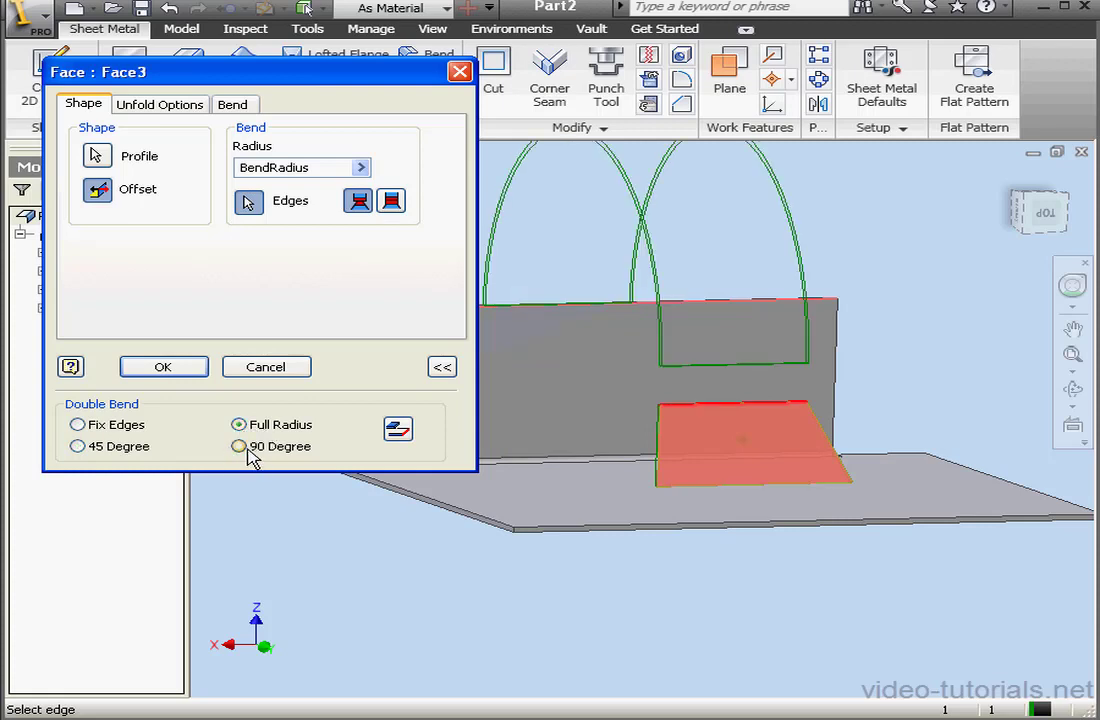
{"action": "left_click", "coordinate": [240, 446]}
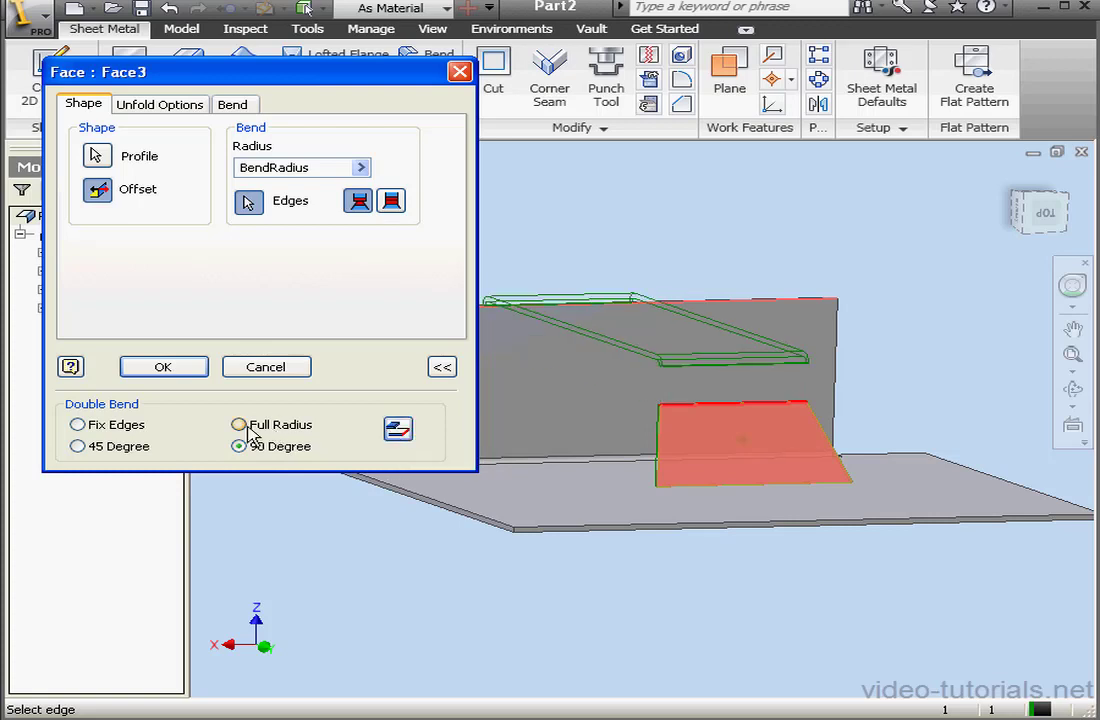
{"action": "left_click", "coordinate": [240, 424]}
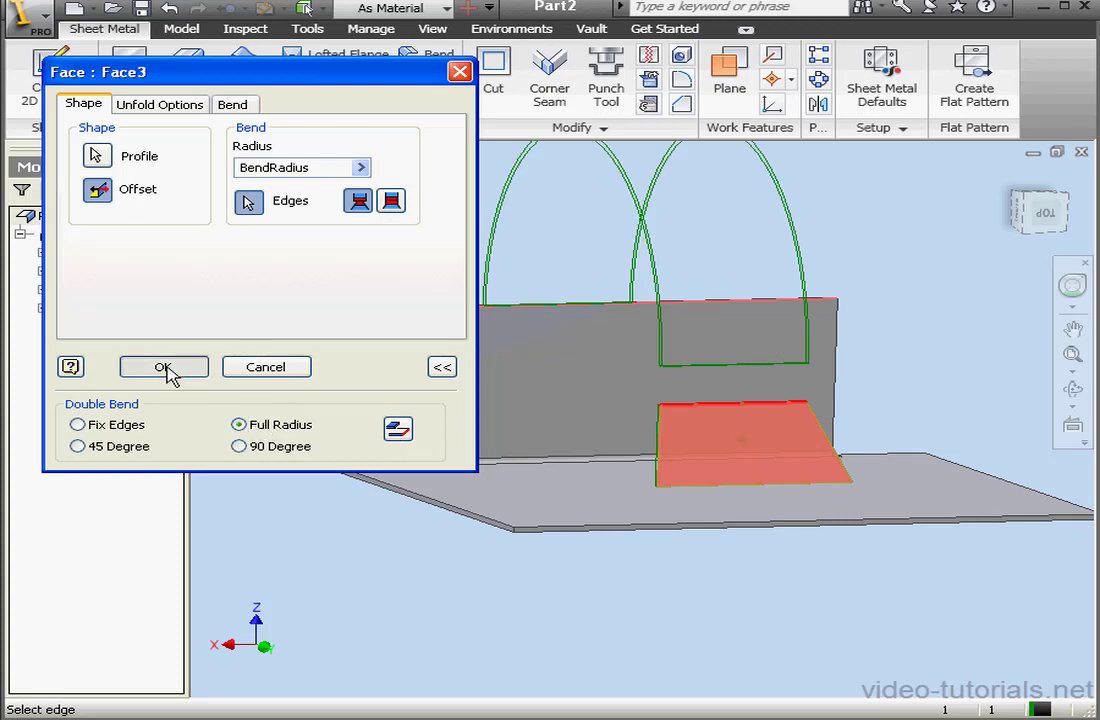
{"action": "left_click", "coordinate": [164, 368]}
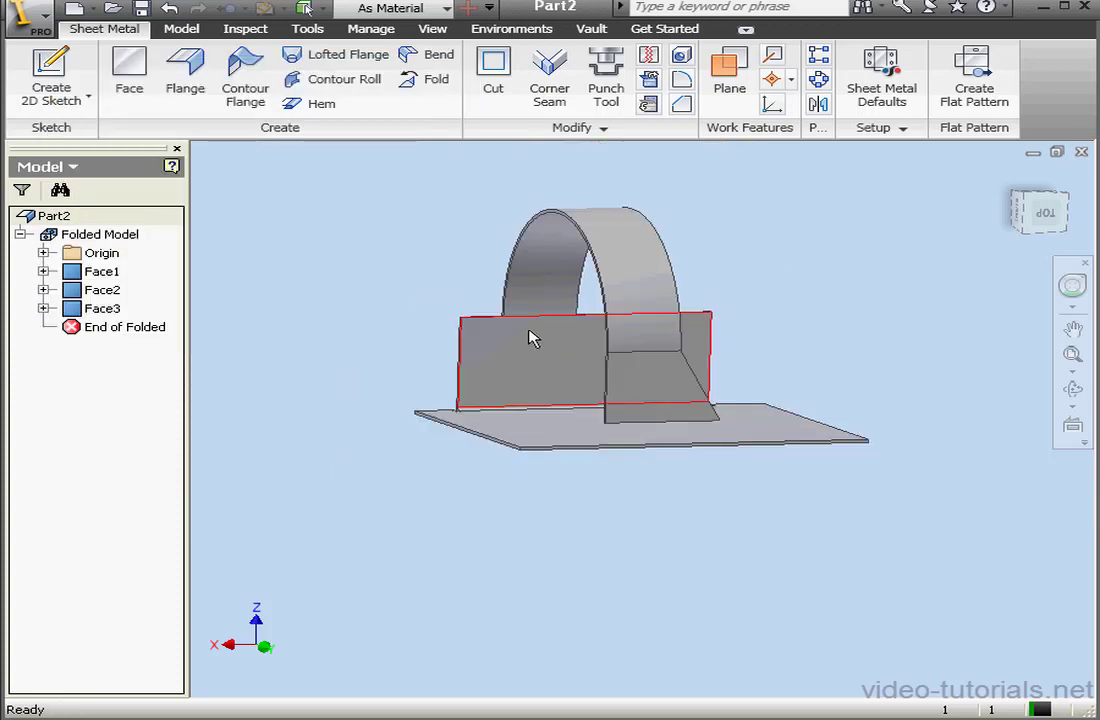
Change Face3 to a Fix Edges double bend to another edge of the upright face.
{"action": "left_click", "coordinate": [102, 308]}
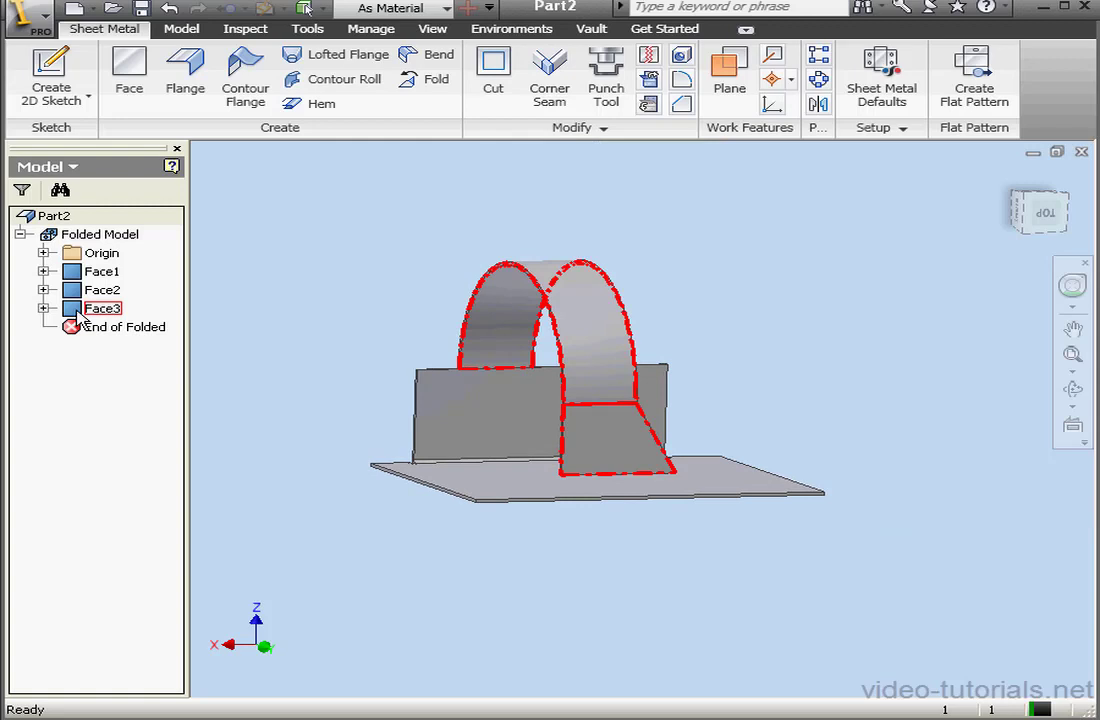
{"action": "double_click", "coordinate": [104, 308]}
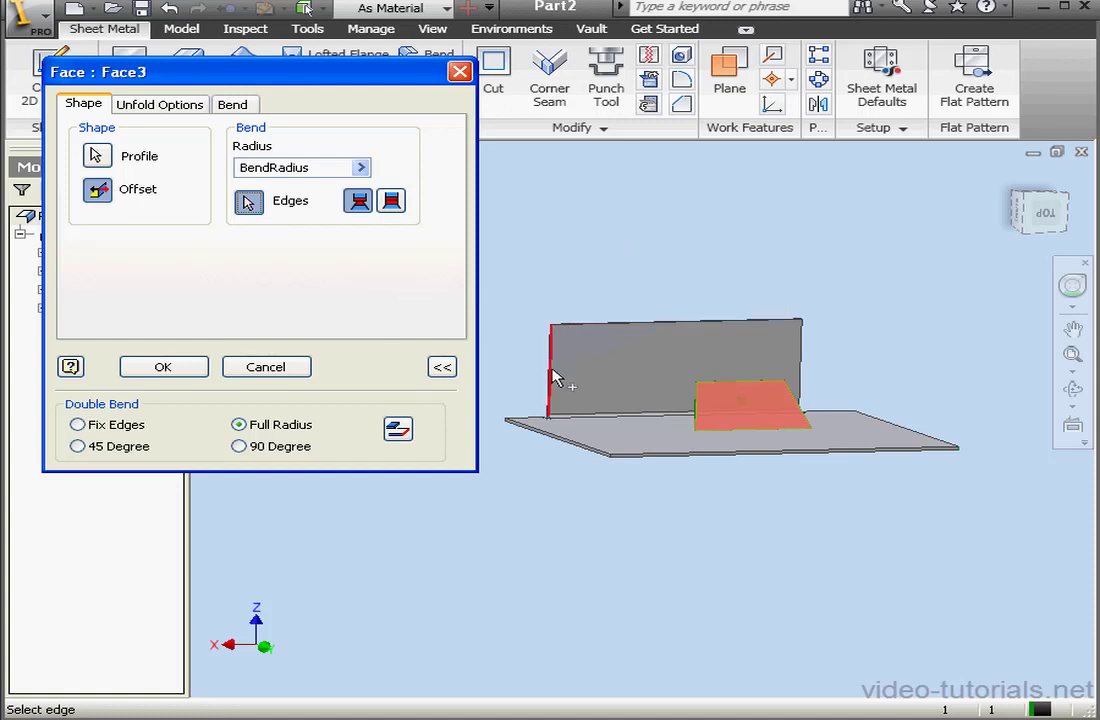
{"action": "left_click", "coordinate": [78, 424]}
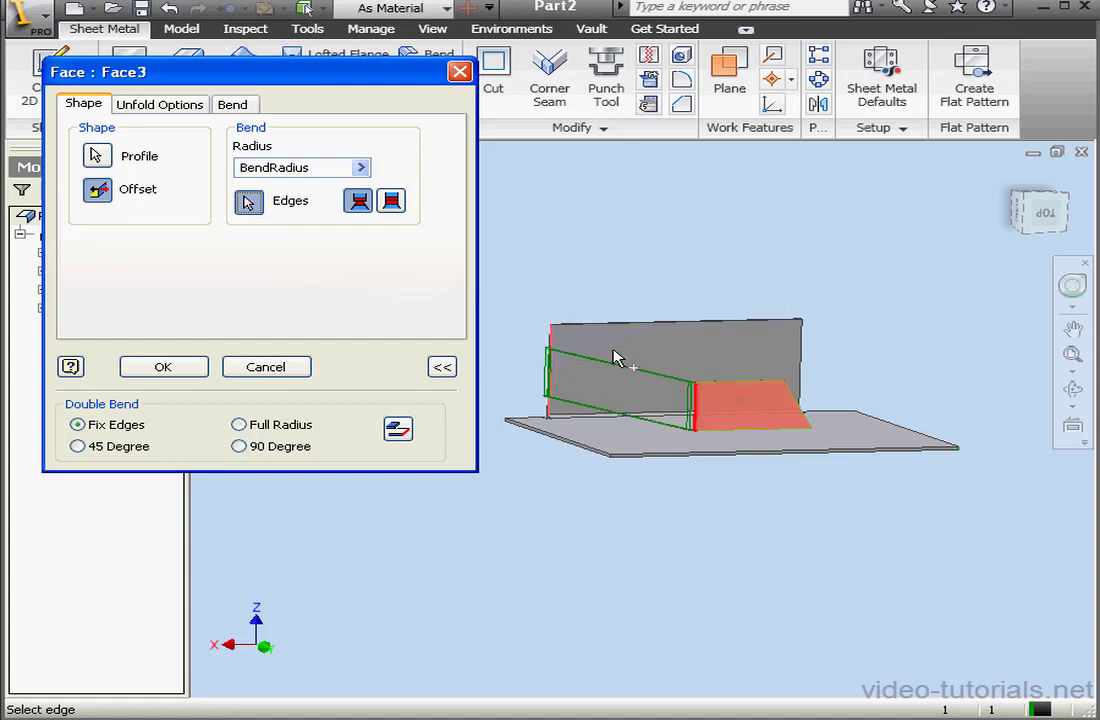
{"action": "left_click", "coordinate": [164, 366]}
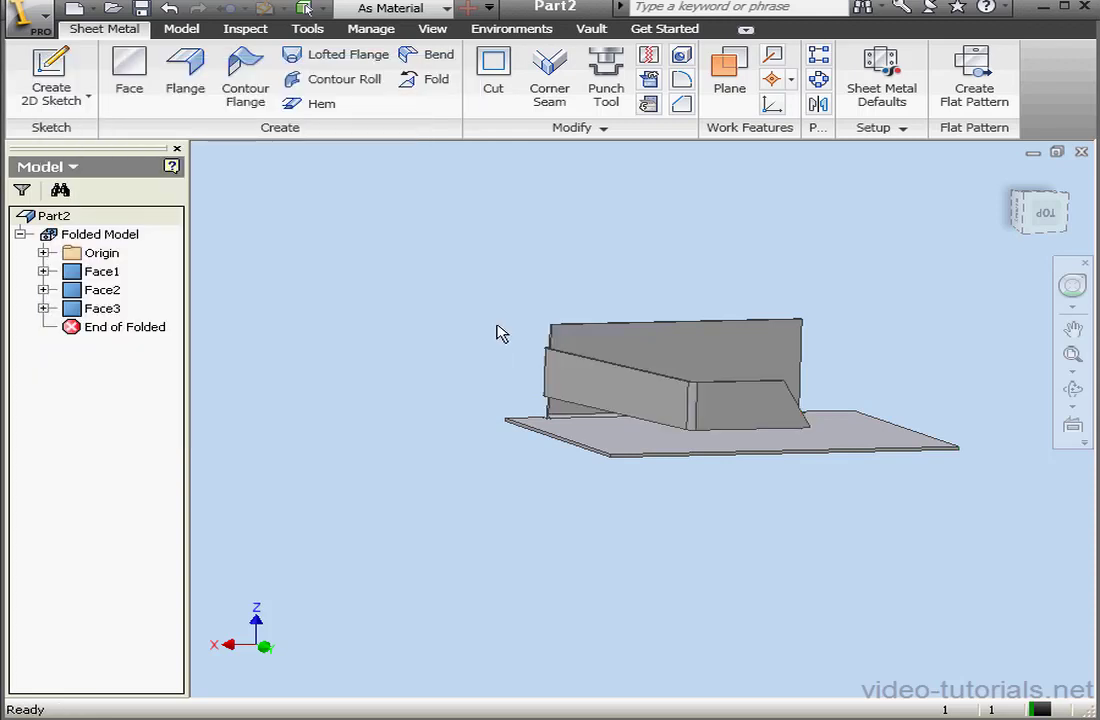
{"action": "mouse_move", "coordinate": [490, 334]}
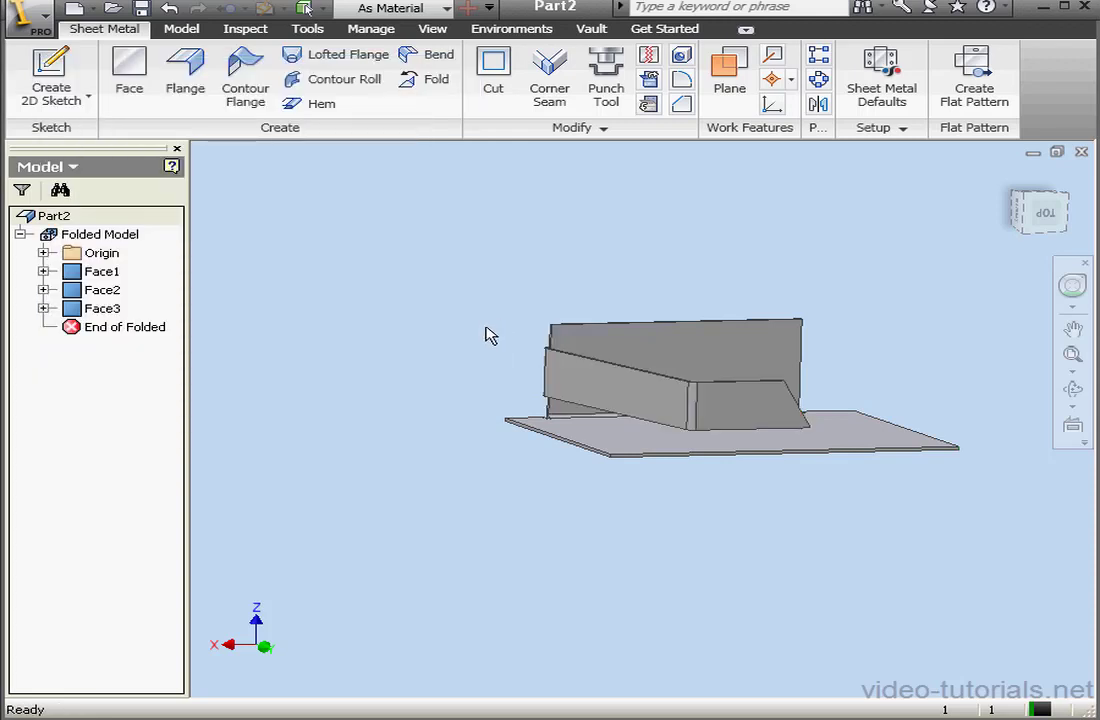
{"action": "mouse_move", "coordinate": [476, 324]}
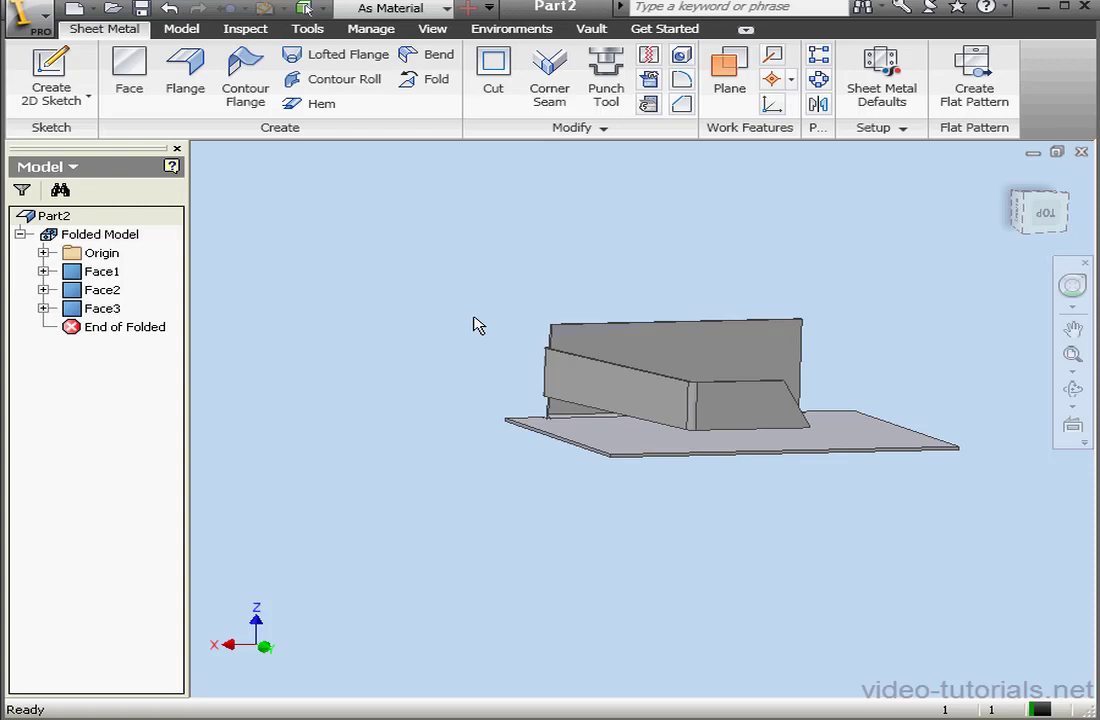